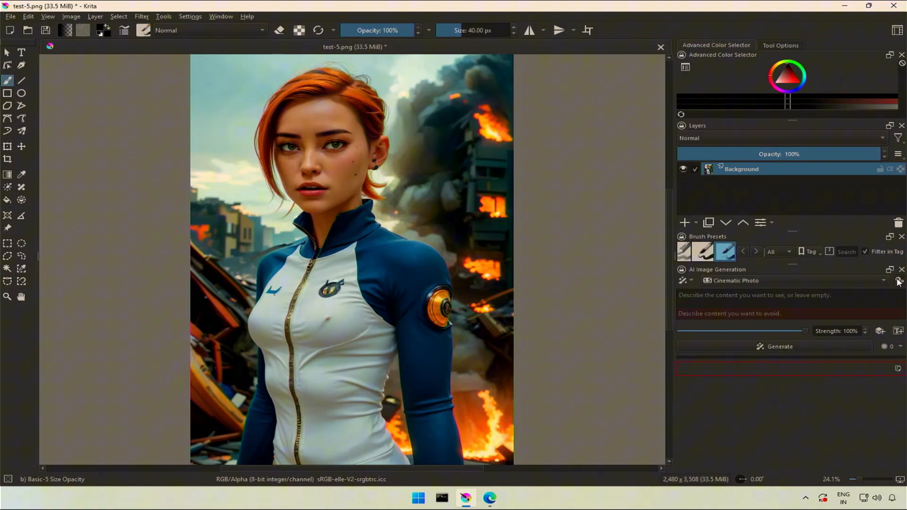
# - Open the AI Image Generation settings and make Cinematic Photo the current style
pyautogui.click(683, 280)
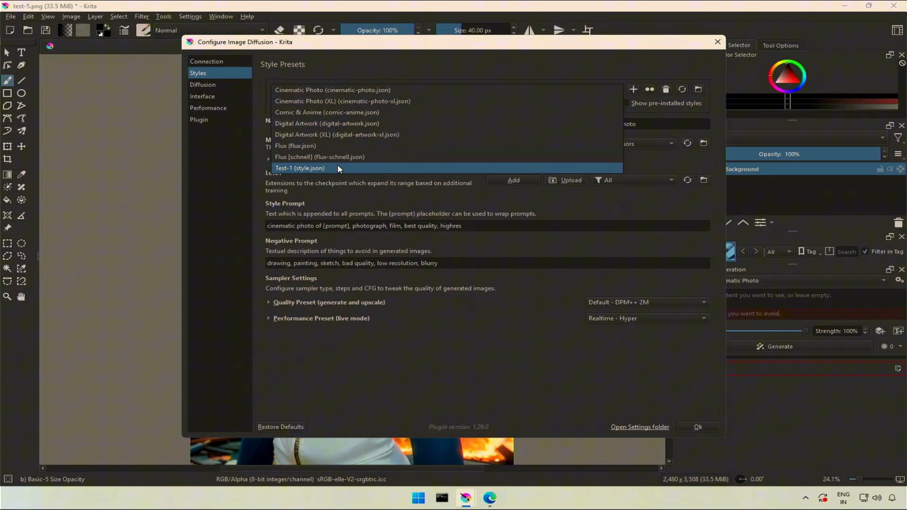
pyautogui.click(331, 90)
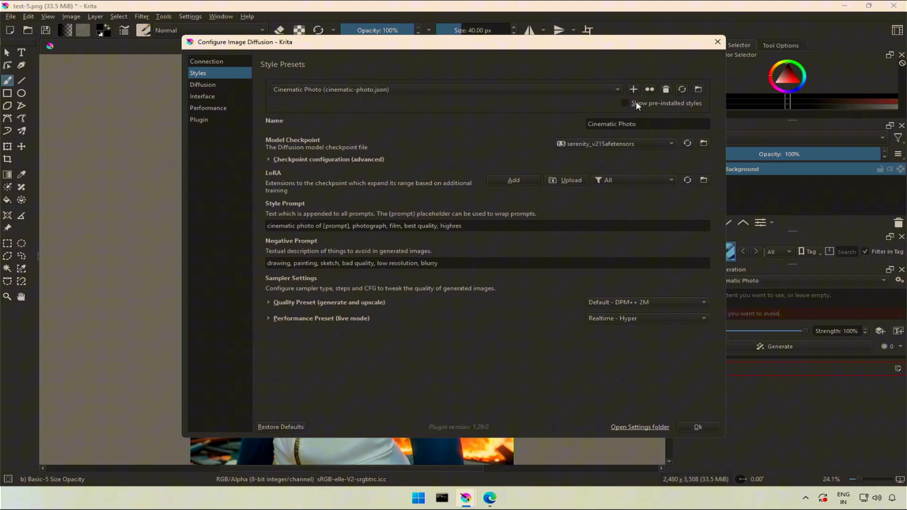
pyautogui.moveTo(634, 89)
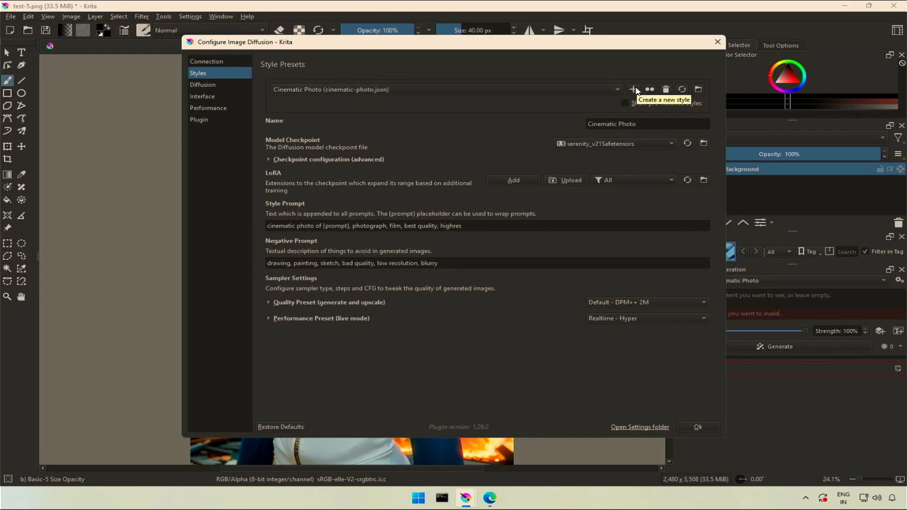
pyautogui.moveTo(649, 90)
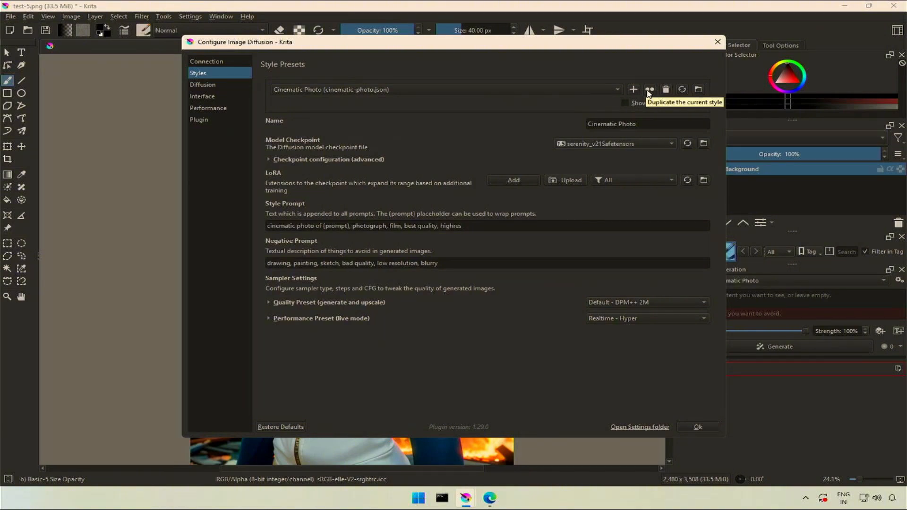
pyautogui.moveTo(665, 90)
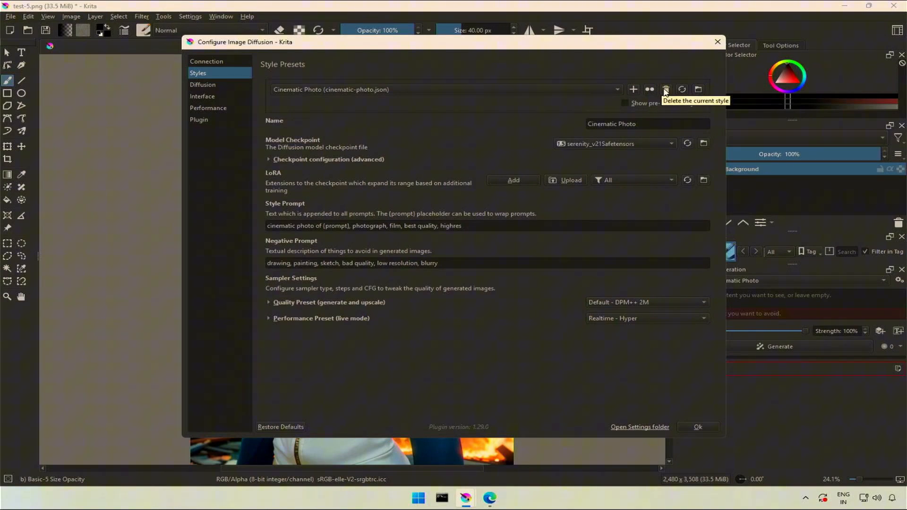
pyautogui.moveTo(683, 90)
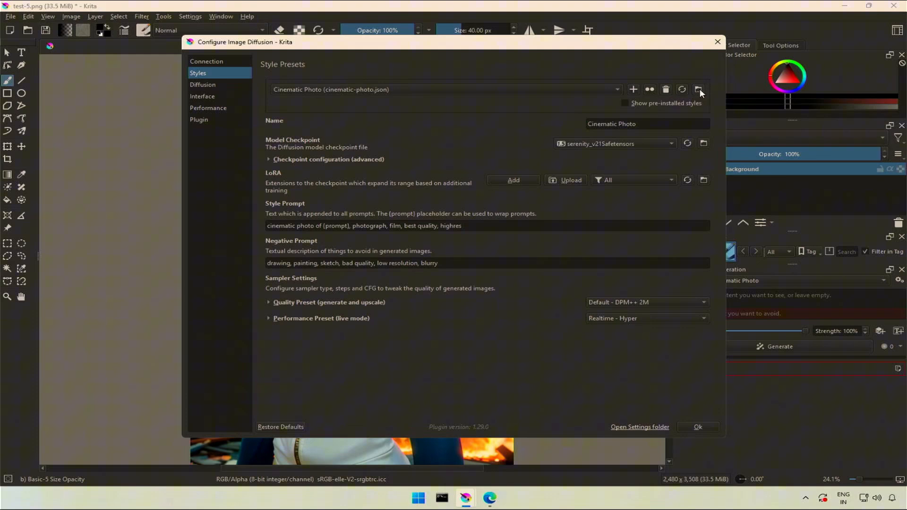
pyautogui.moveTo(699, 90)
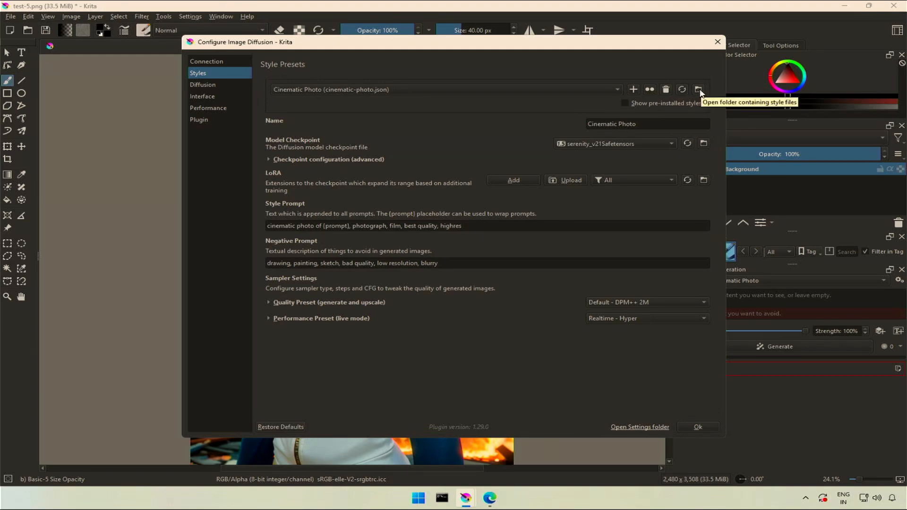
pyautogui.click(698, 90)
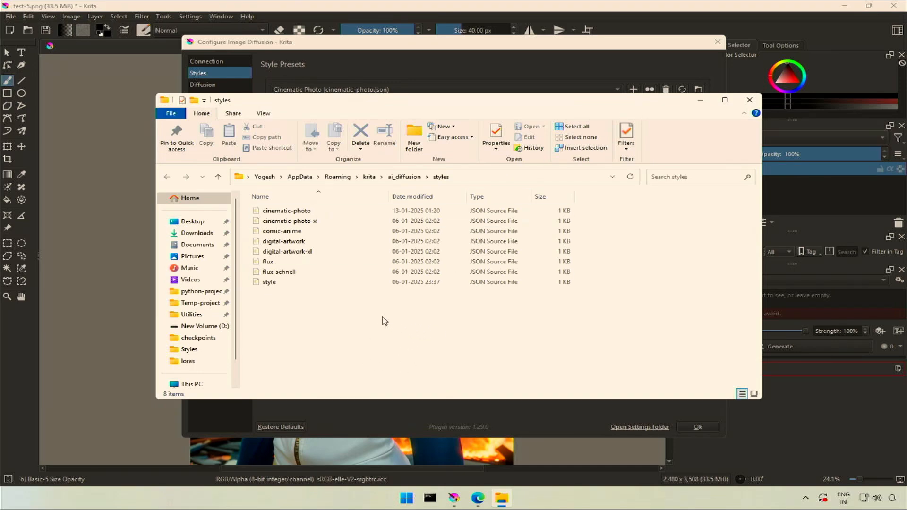
pyautogui.moveTo(377, 317)
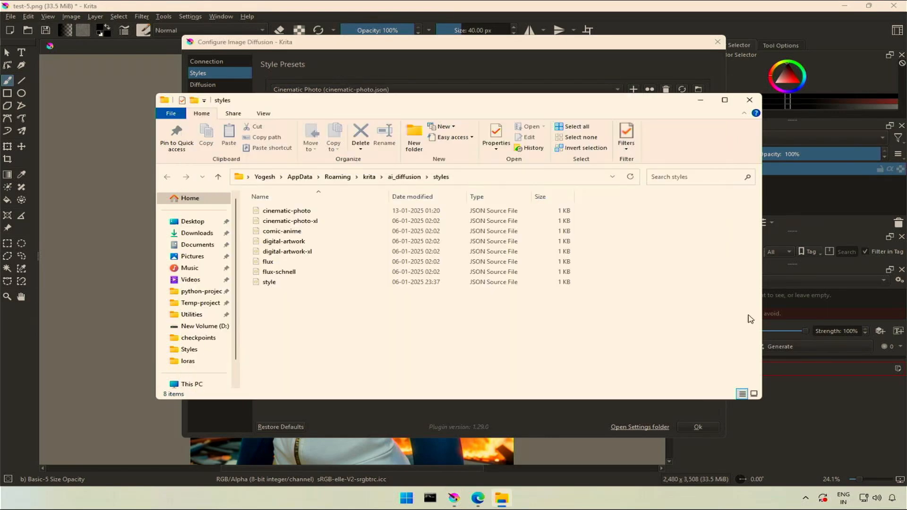
pyautogui.click(269, 282)
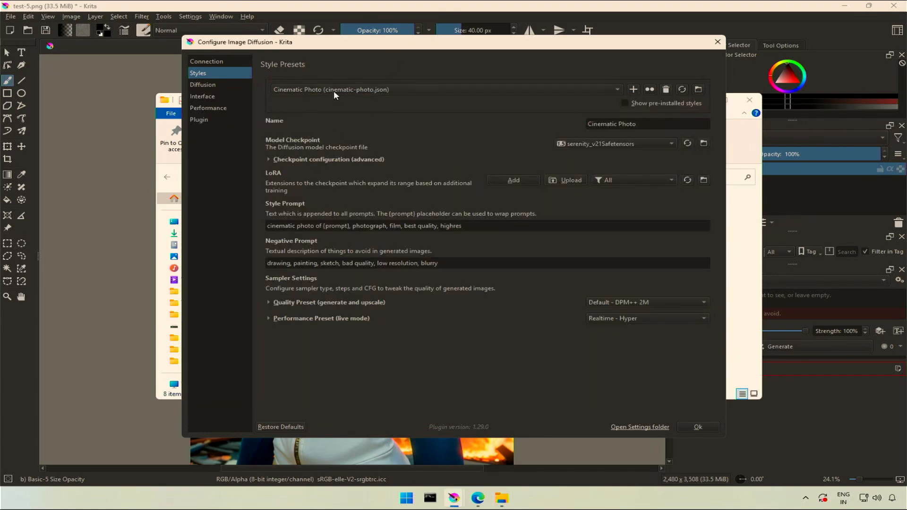
pyautogui.click(336, 90)
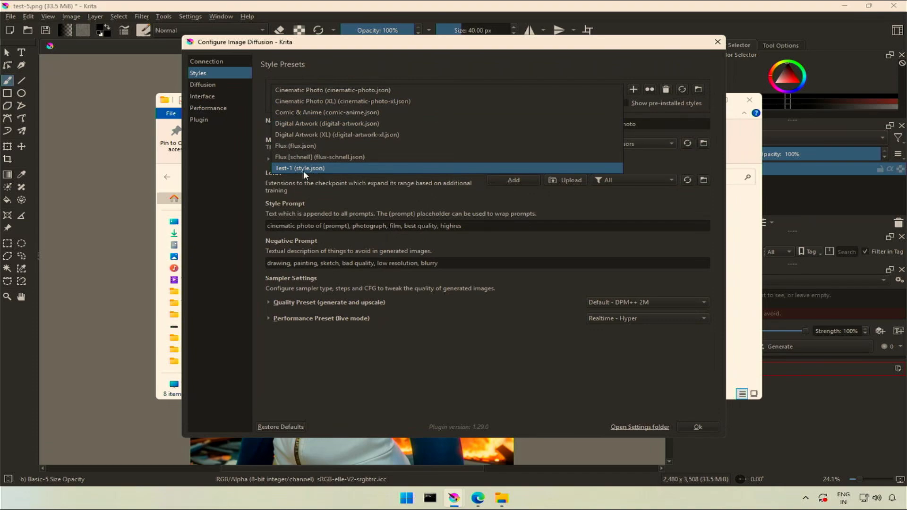
pyautogui.moveTo(391, 199)
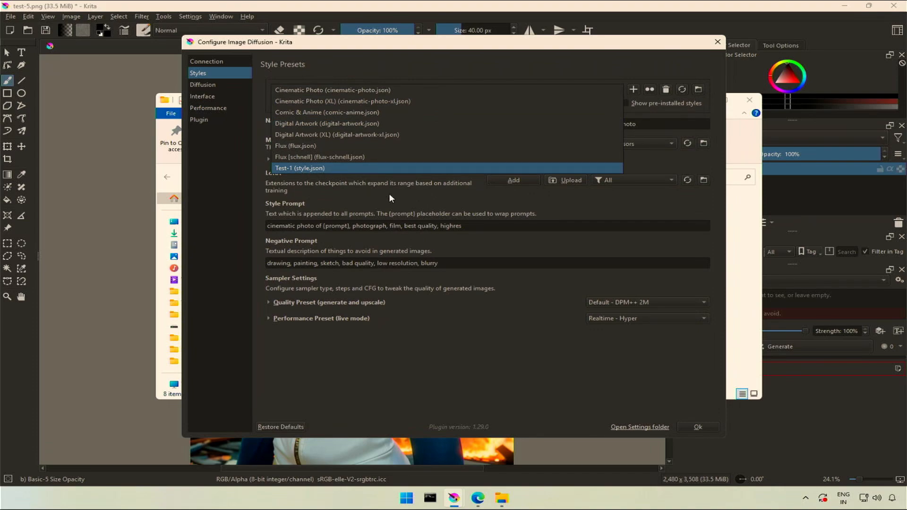
pyautogui.click(640, 426)
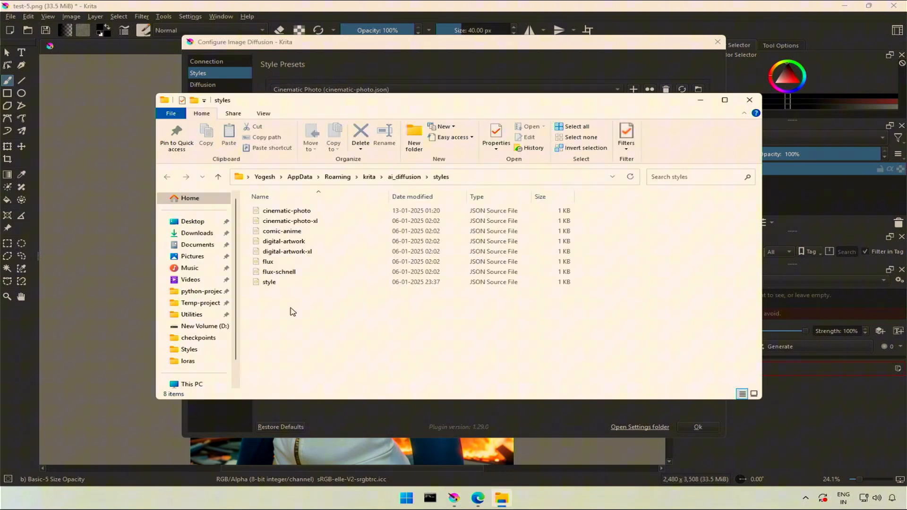
pyautogui.moveTo(452, 79)
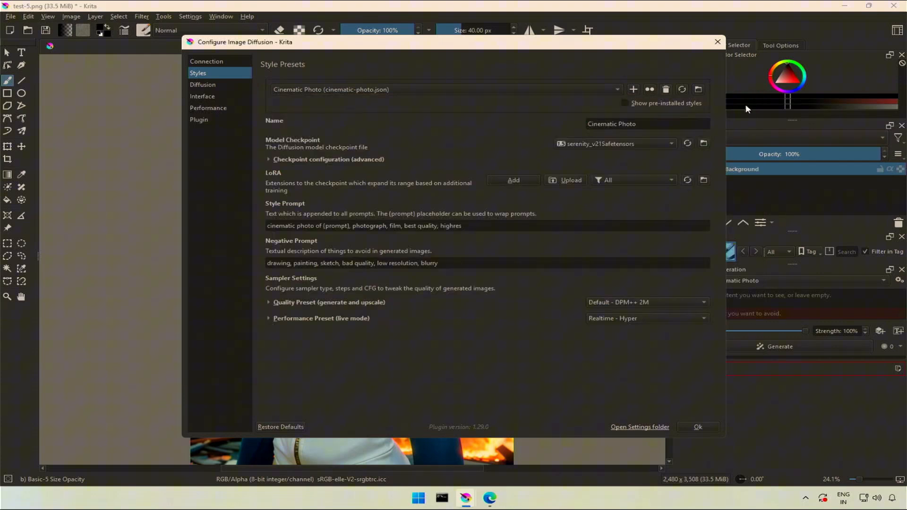
pyautogui.moveTo(471, 131)
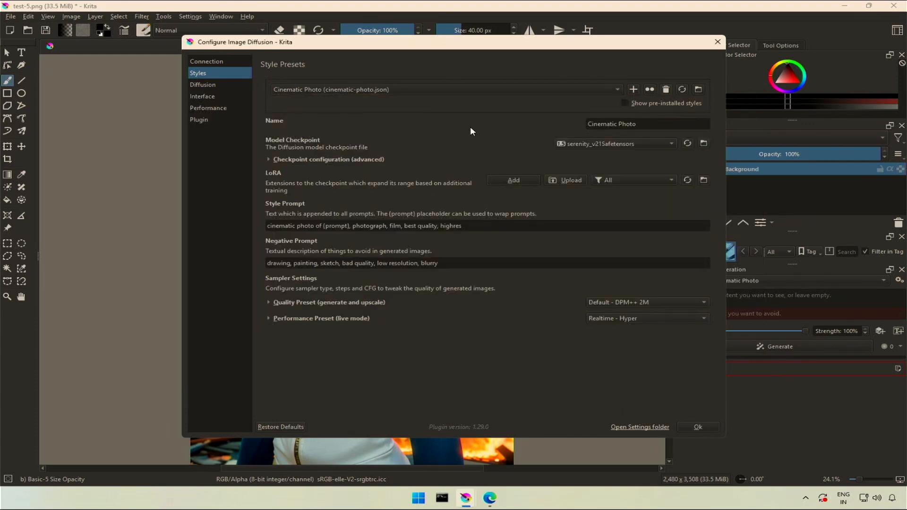
pyautogui.moveTo(378, 130)
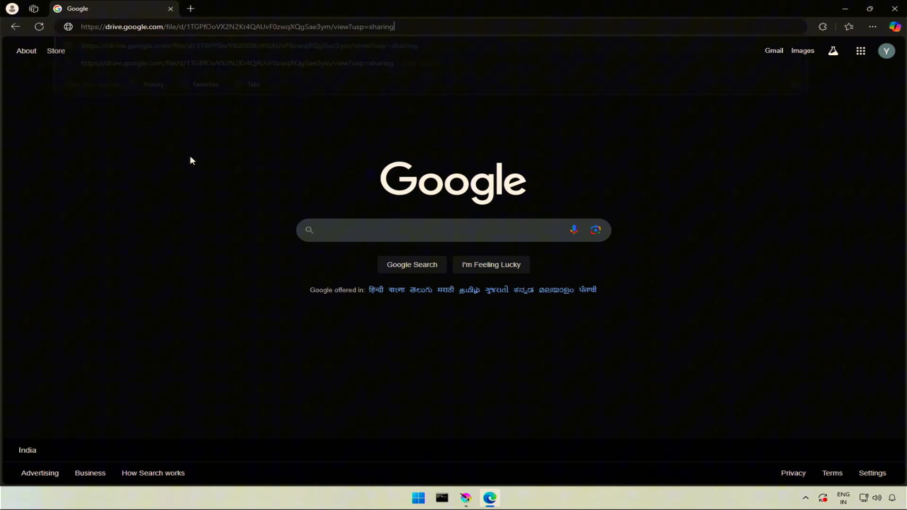
# - Download Models And Styles.zip from the shared Drive link and save it into D:\Utilities
pyautogui.press('Enter')
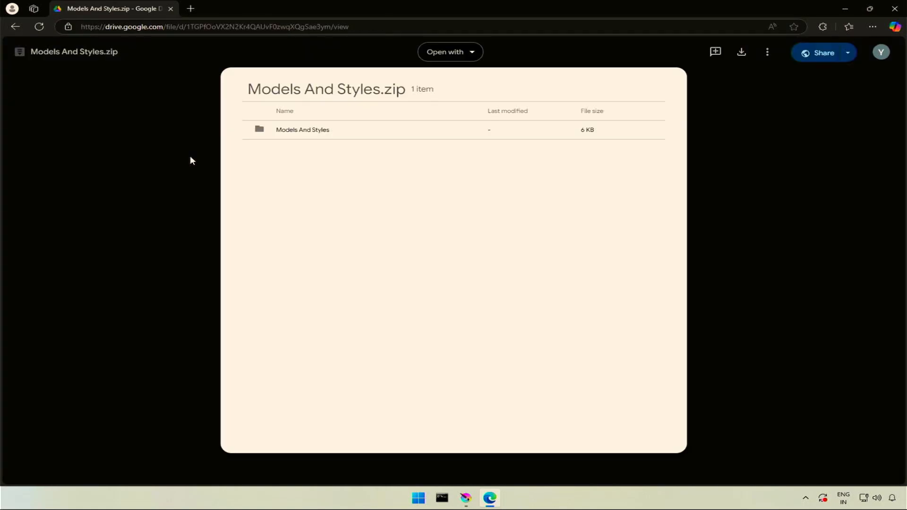
pyautogui.moveTo(311, 137)
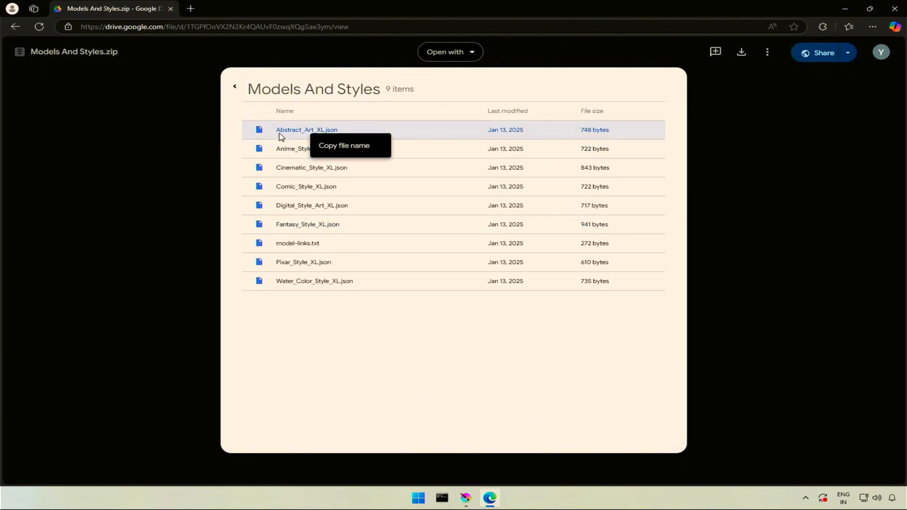
pyautogui.click(235, 86)
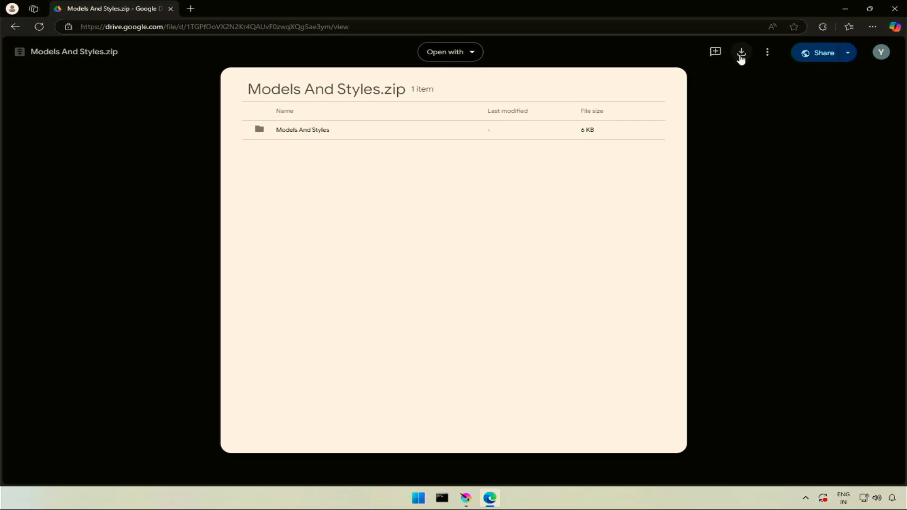
pyautogui.click(741, 51)
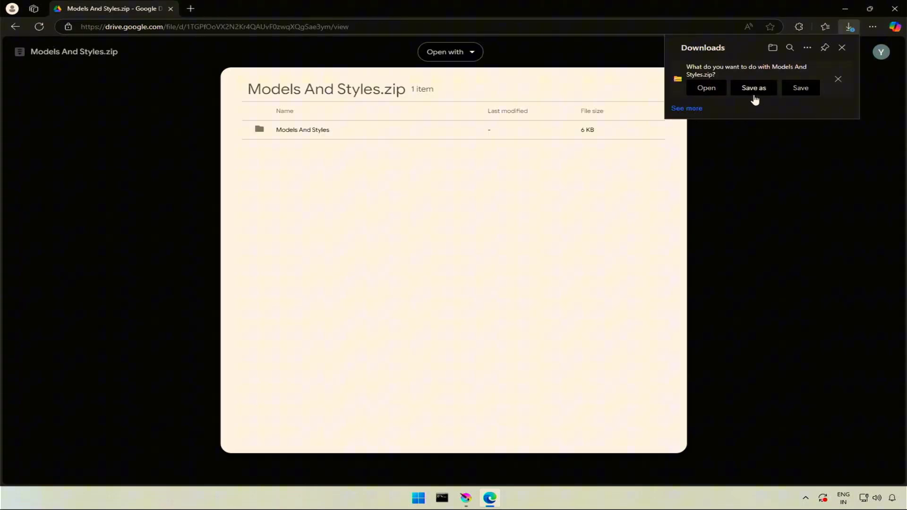
pyautogui.click(754, 88)
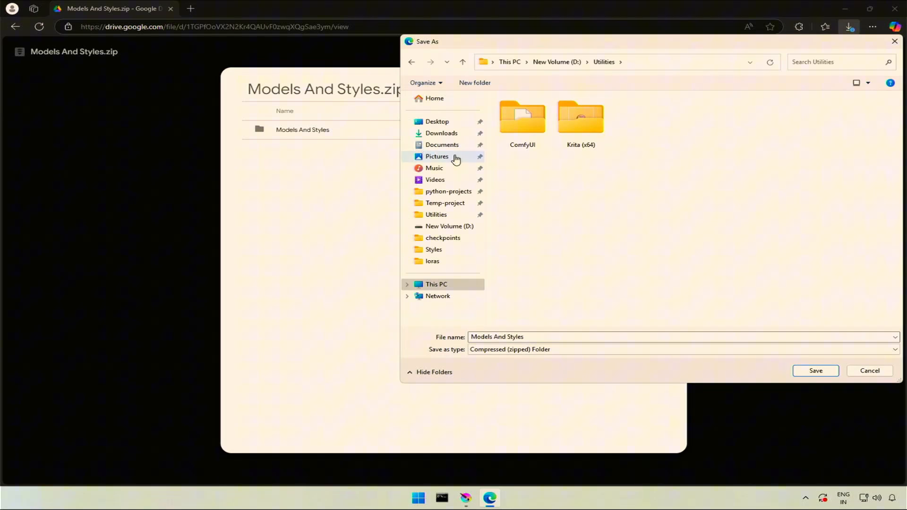
pyautogui.click(870, 370)
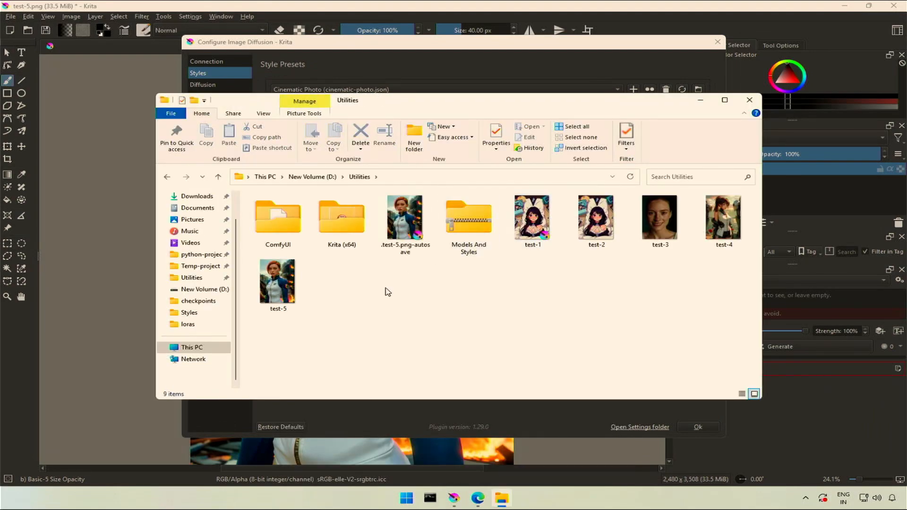
# - Extract Models And Styles.zip into Utilities, open its inner folder, and return to Krita's settings
pyautogui.rightClick(469, 220)
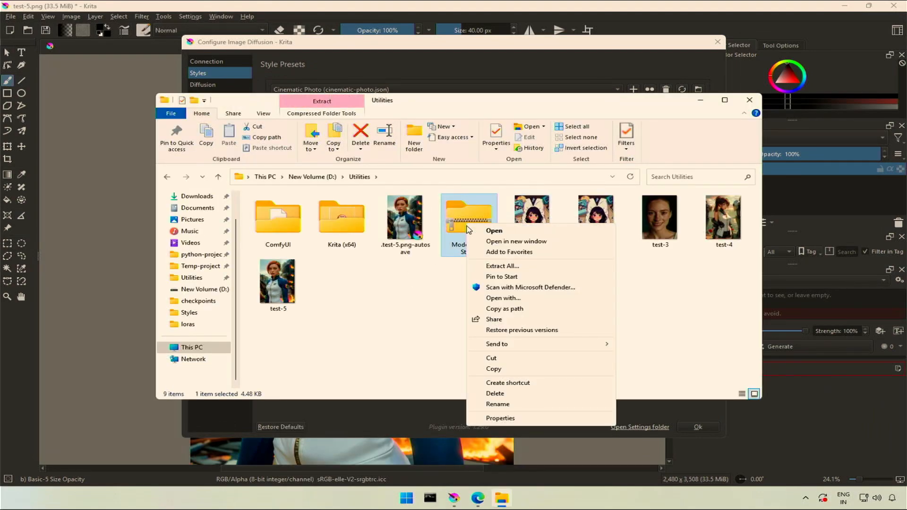
pyautogui.click(502, 266)
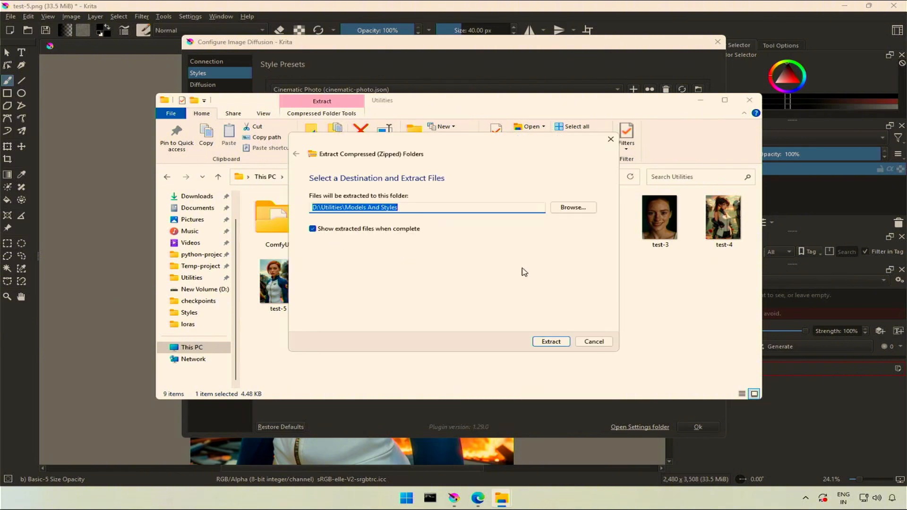
pyautogui.click(550, 341)
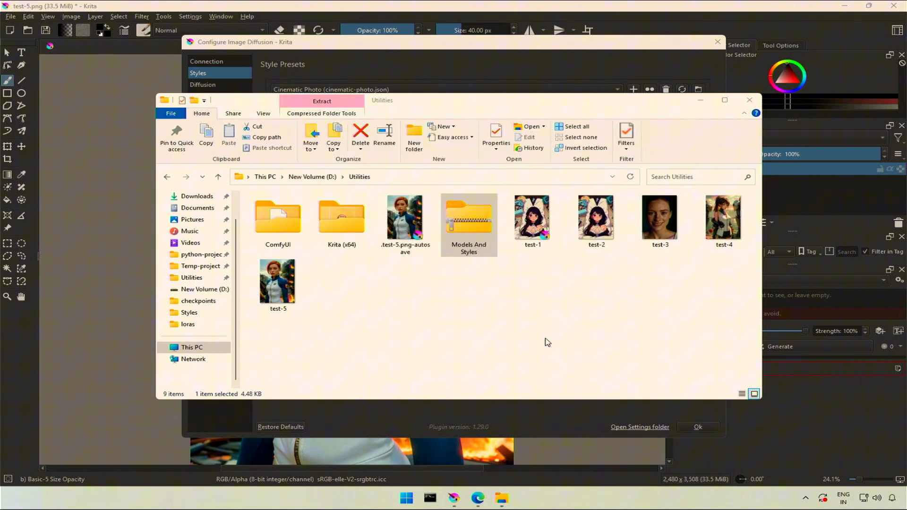
pyautogui.doubleClick(469, 217)
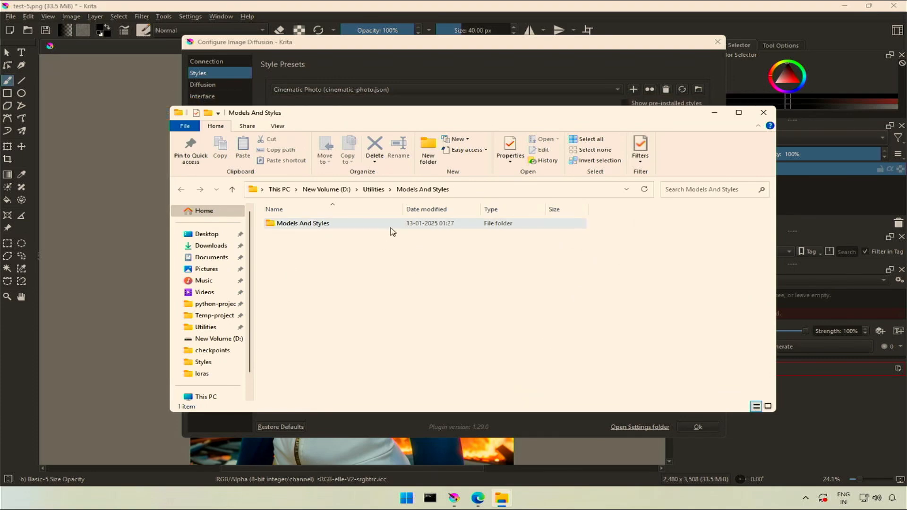
pyautogui.doubleClick(302, 223)
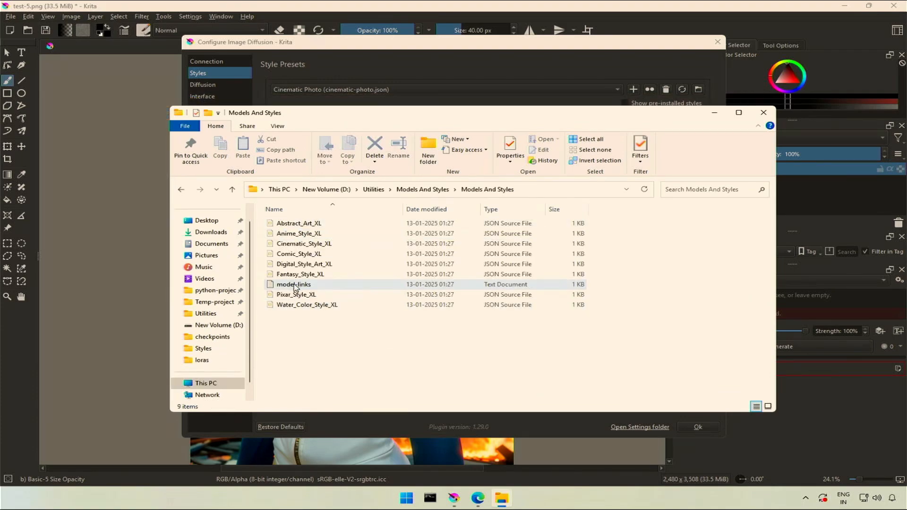
pyautogui.click(297, 294)
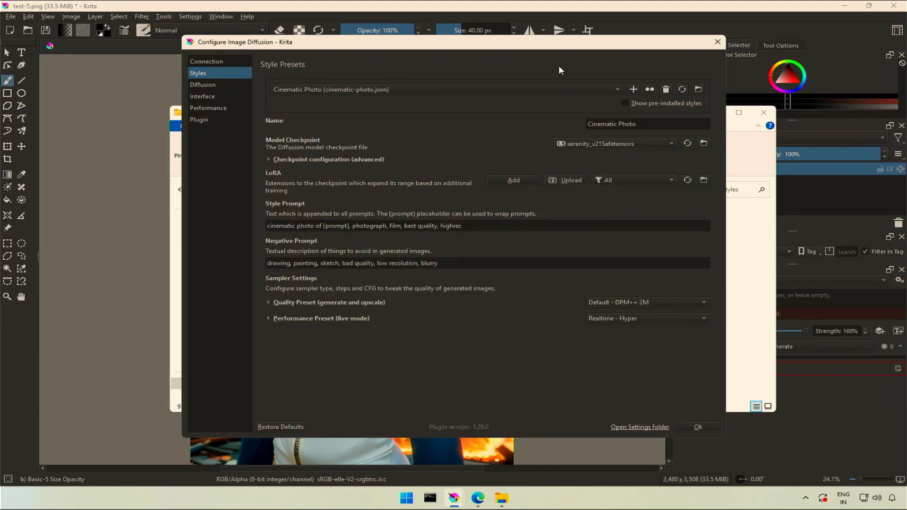
pyautogui.moveTo(698, 89)
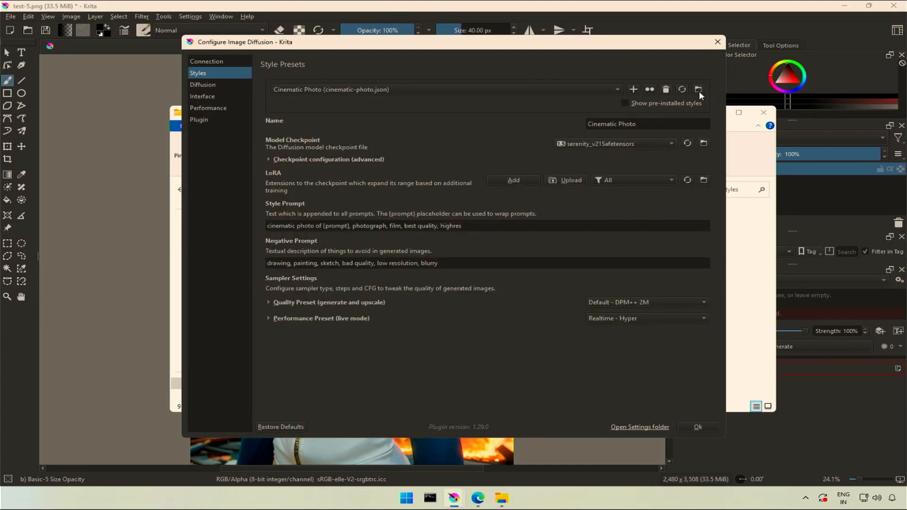
# - Paste the eight XL style presets into Krita's ai_diffusion styles folder, making sixteen items
pyautogui.click(698, 90)
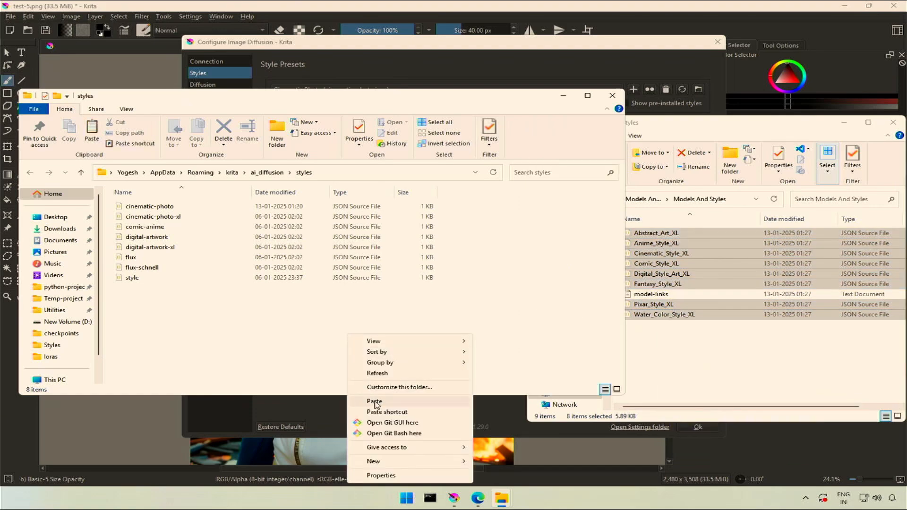
pyautogui.click(374, 401)
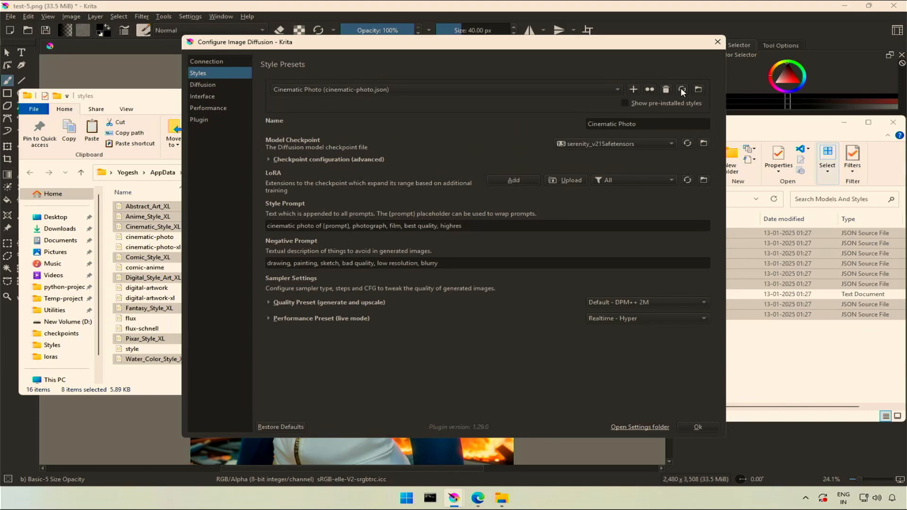
# - Reload the style presets, then open model-links.txt and select the DreamShaper XL link
pyautogui.click(617, 89)
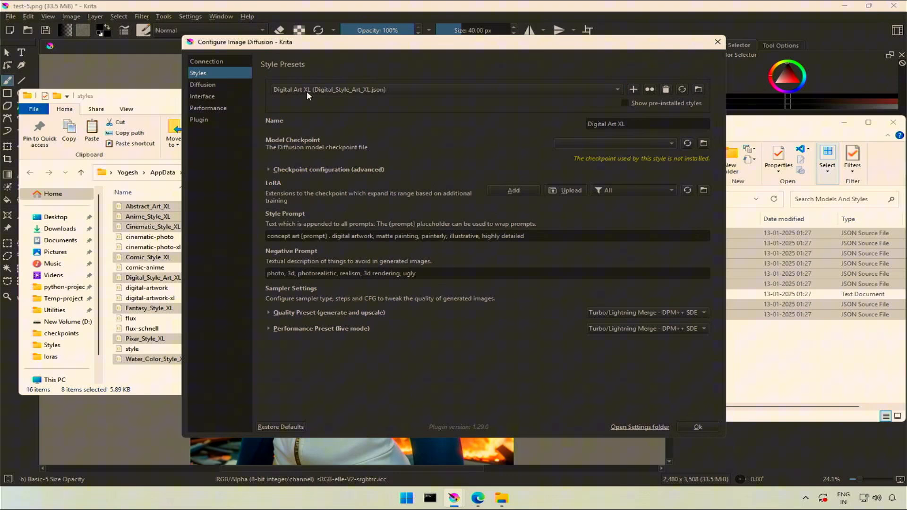
pyautogui.moveTo(293, 97)
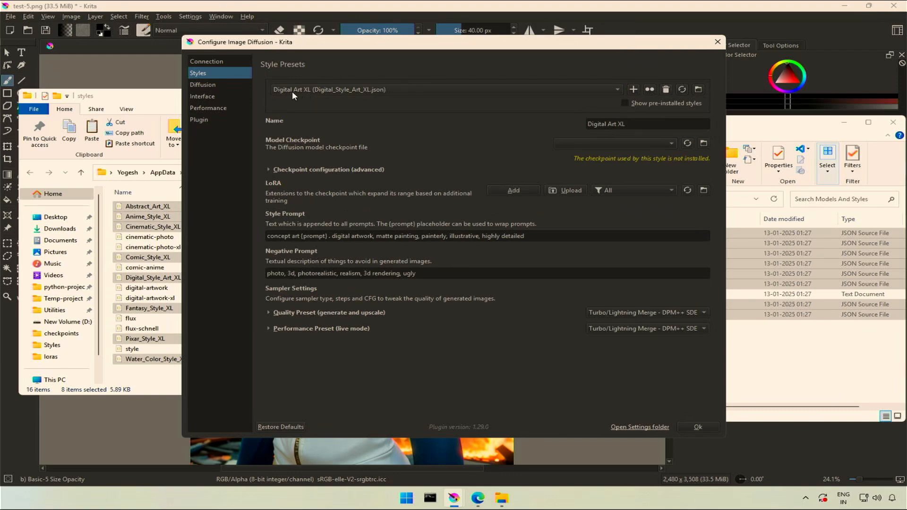
pyautogui.moveTo(241, 54)
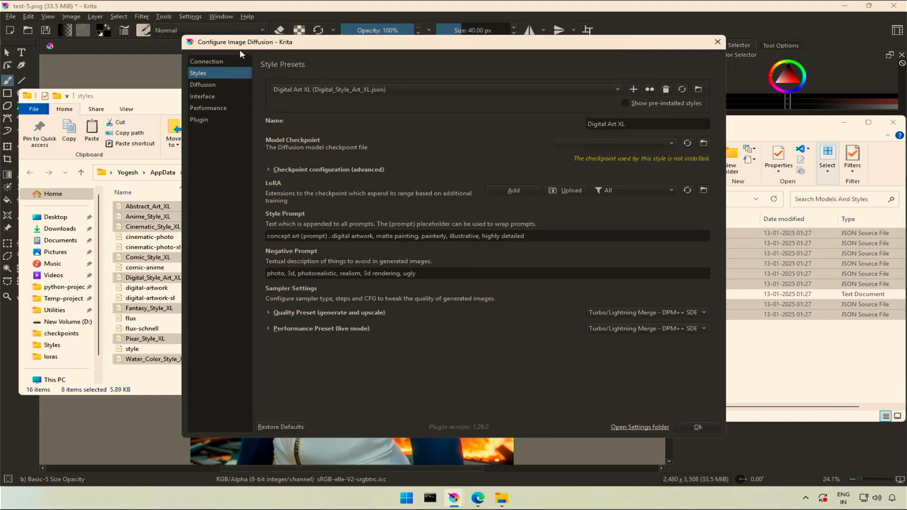
pyautogui.moveTo(242, 41); pyautogui.dragTo(304, 100)
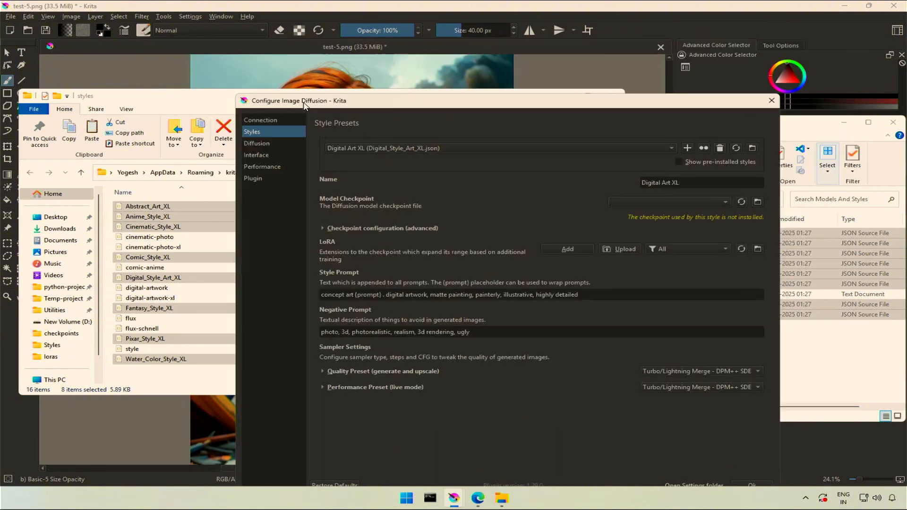
pyautogui.click(152, 277)
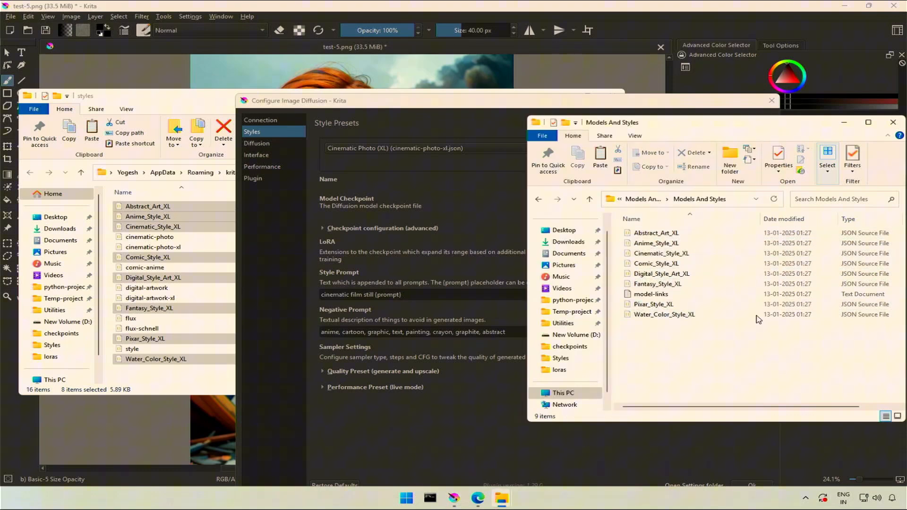
pyautogui.rightClick(651, 294)
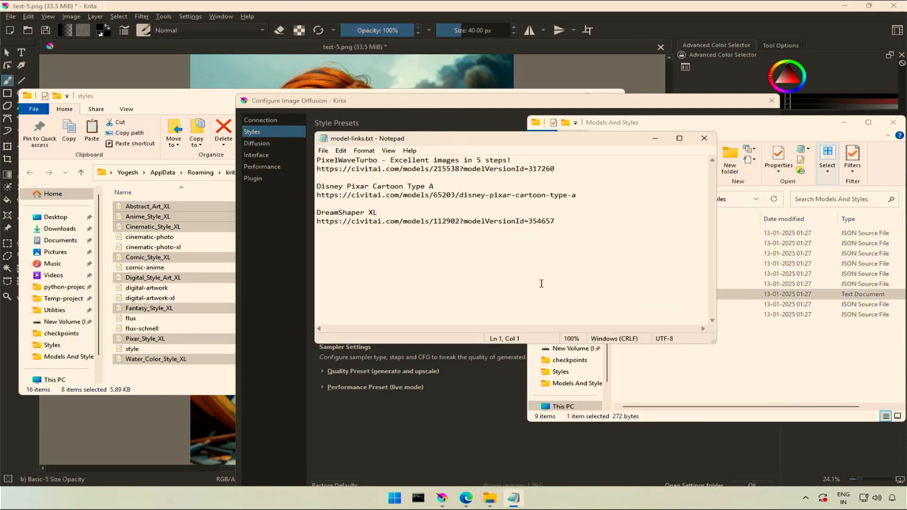
pyautogui.tripleClick(433, 221)
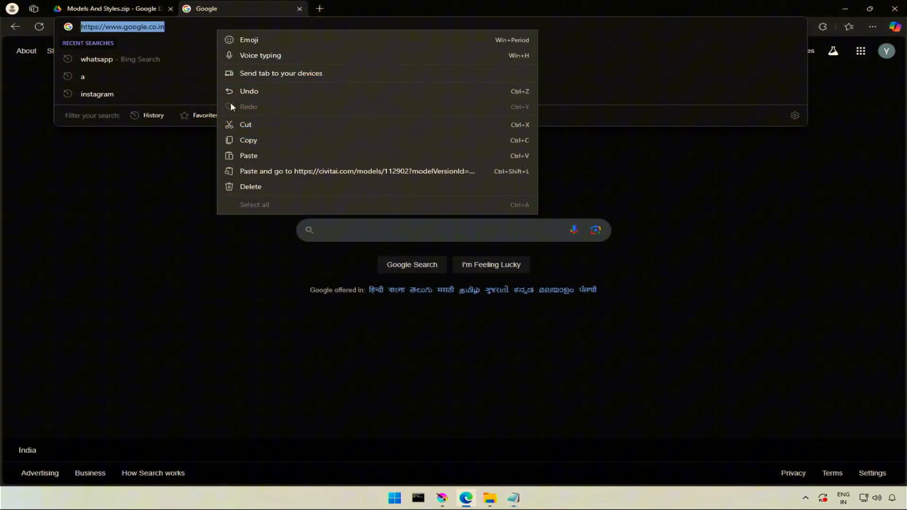
# - Save the DreamShaper XL checkpoint into ComfyUI\models\checkpoints and begin saving PixelWaveTurbo
pyautogui.click(357, 171)
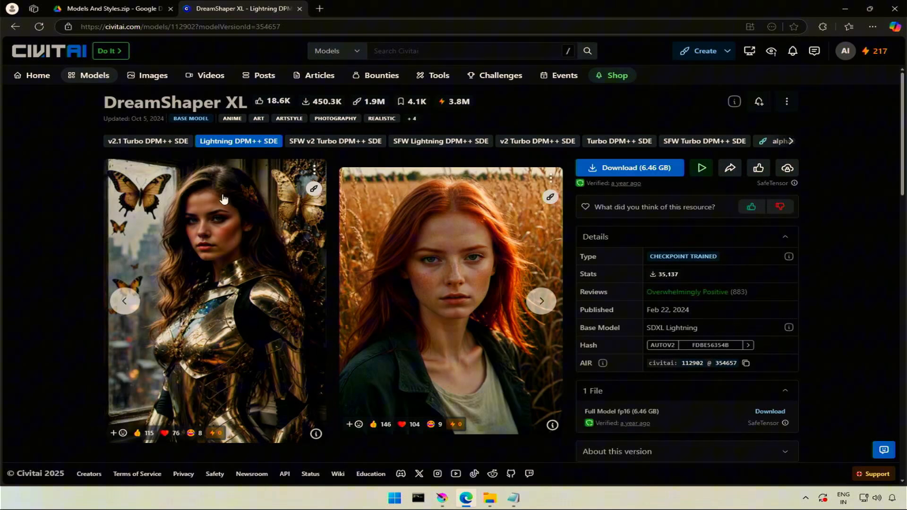
pyautogui.moveTo(540, 195)
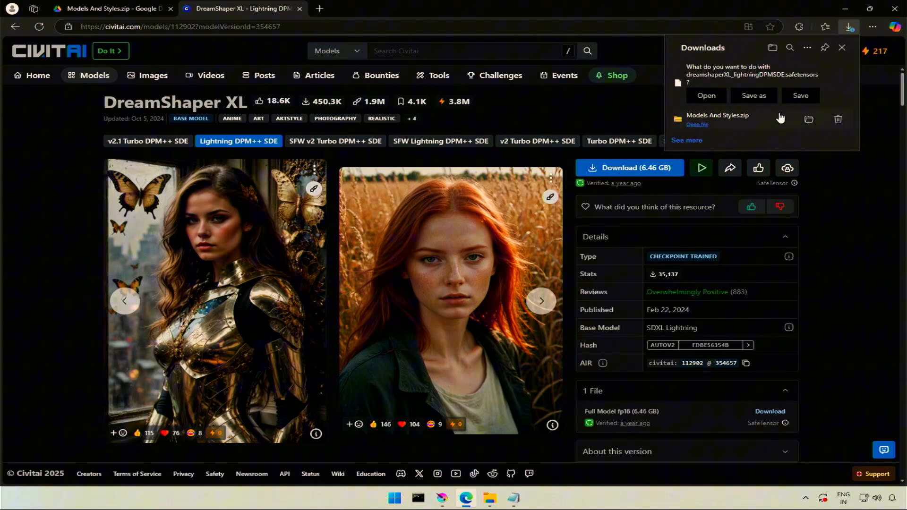
pyautogui.click(754, 95)
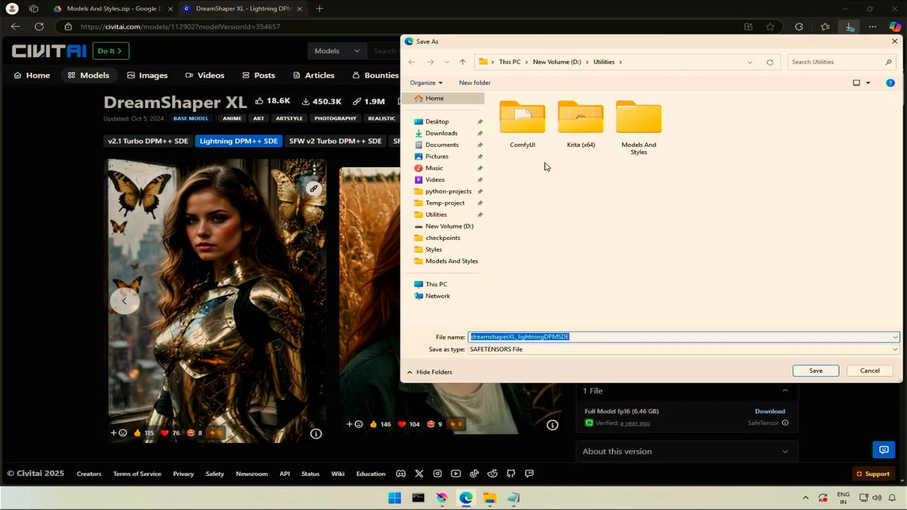
pyautogui.doubleClick(522, 116)
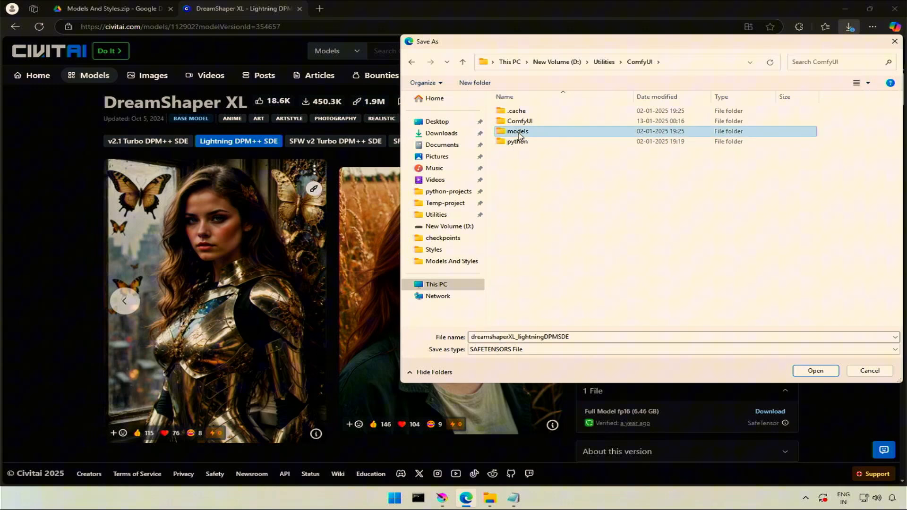
pyautogui.doubleClick(518, 131)
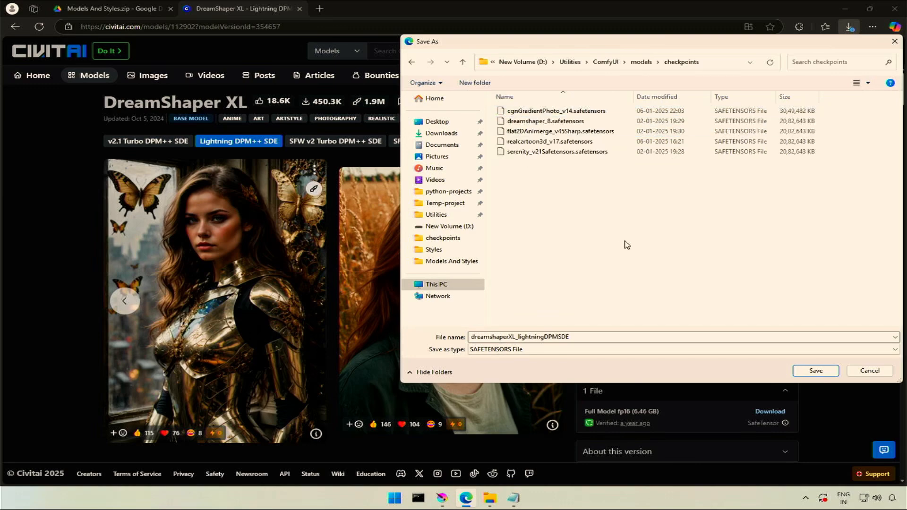
pyautogui.click(816, 371)
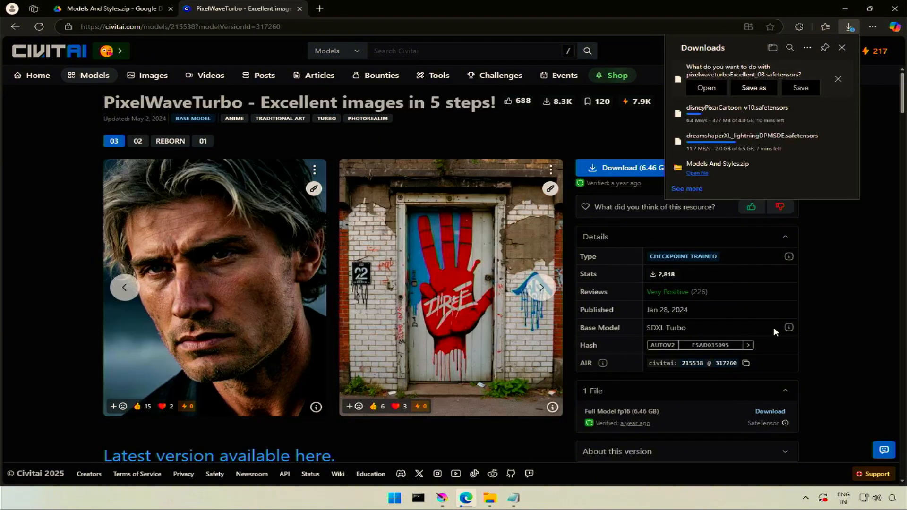
pyautogui.click(800, 88)
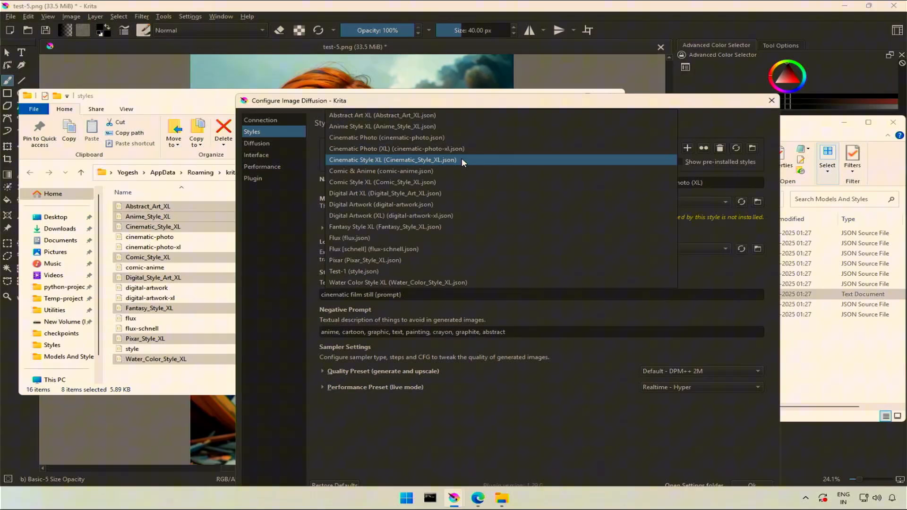
# - Assign dreamshaperXL_lightningDPMSDE as the Cinematic Style XL checkpoint and show the Connection page
pyautogui.click(411, 160)
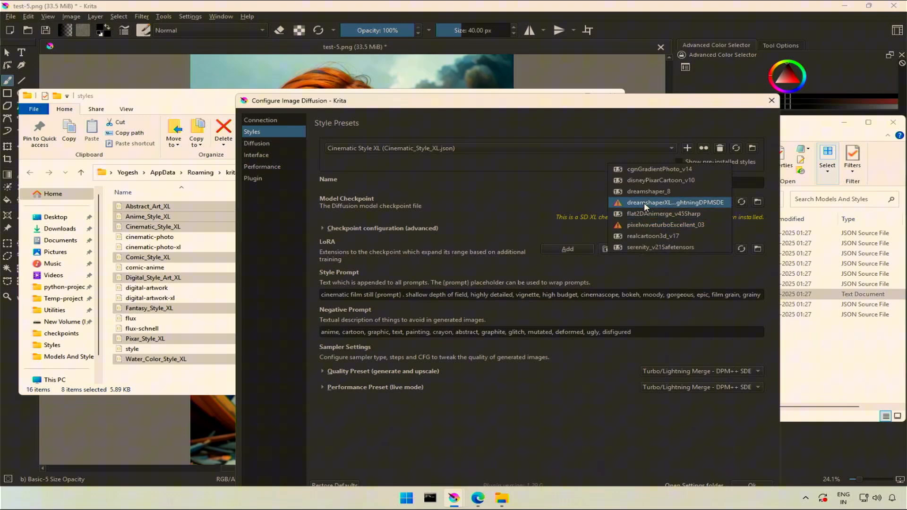
pyautogui.click(260, 120)
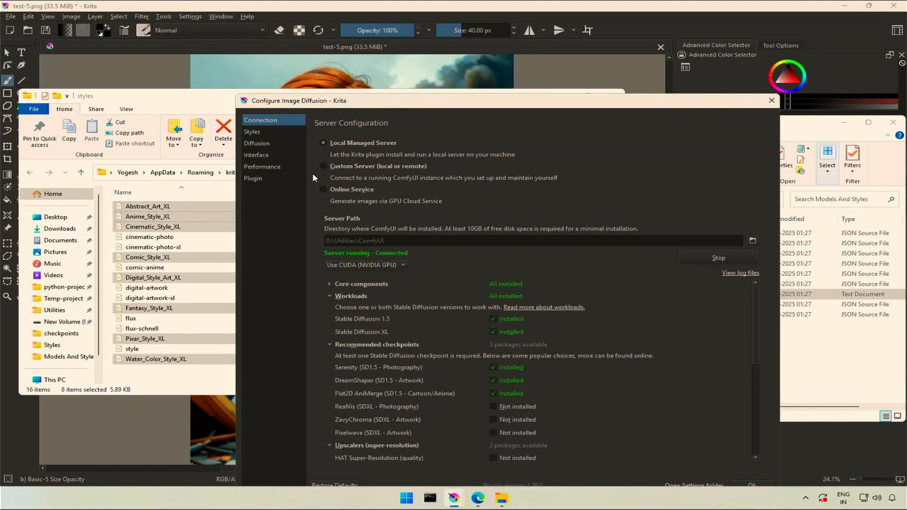
pyautogui.click(252, 131)
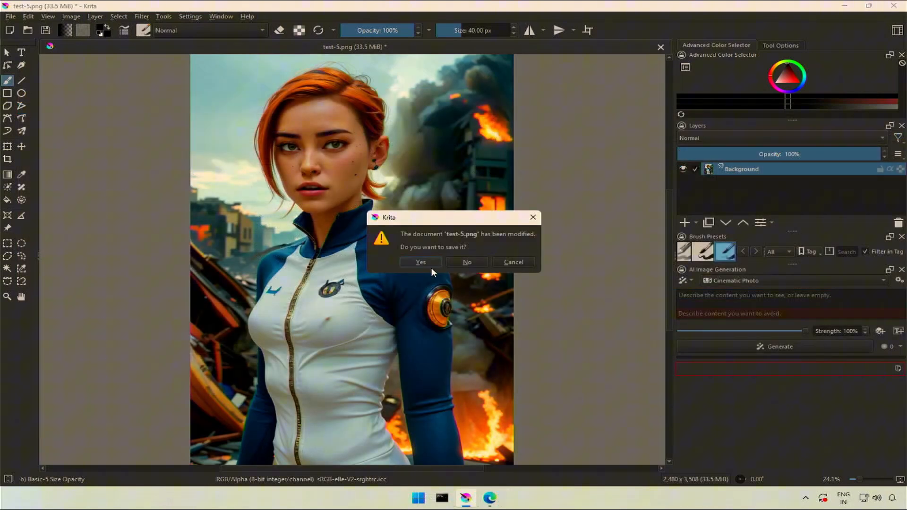
# - Save test-5.png, then browse the XL style presets and inspect Digital Artwork (XL)'s checkpoint choices
pyautogui.click(466, 262)
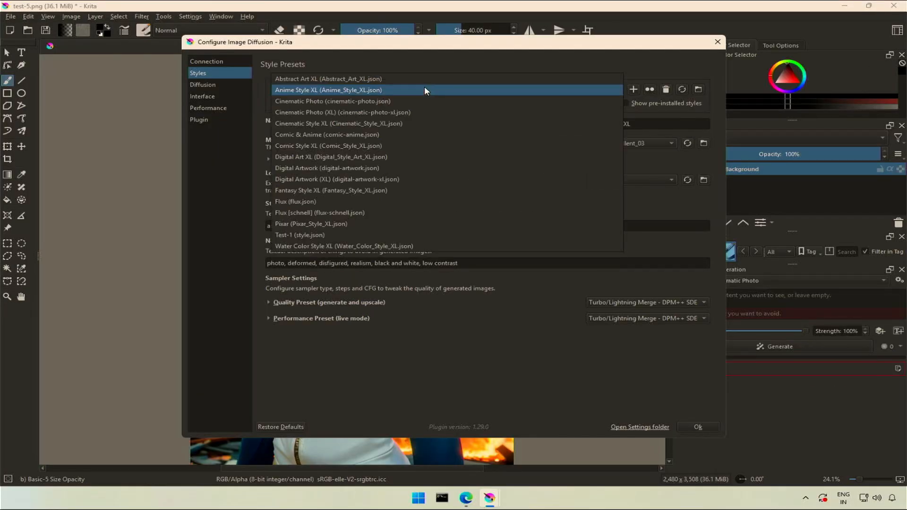
pyautogui.click(328, 90)
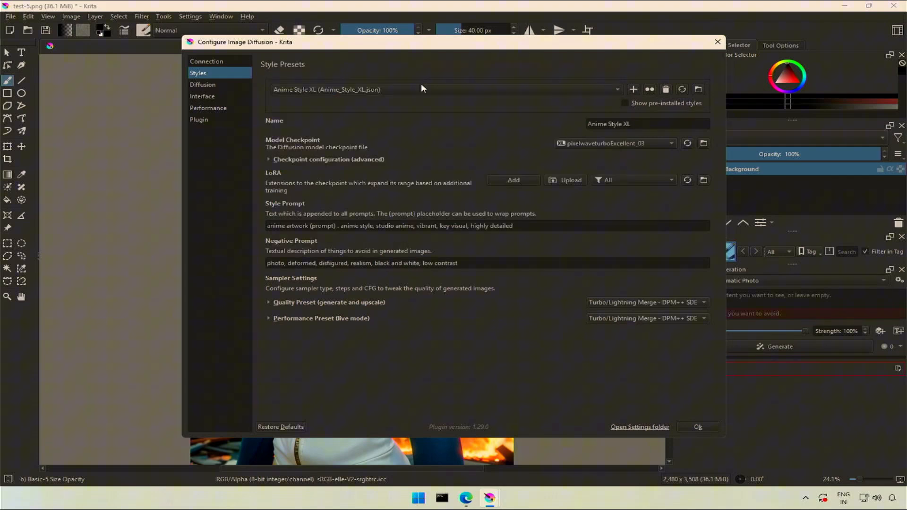
pyautogui.moveTo(451, 97)
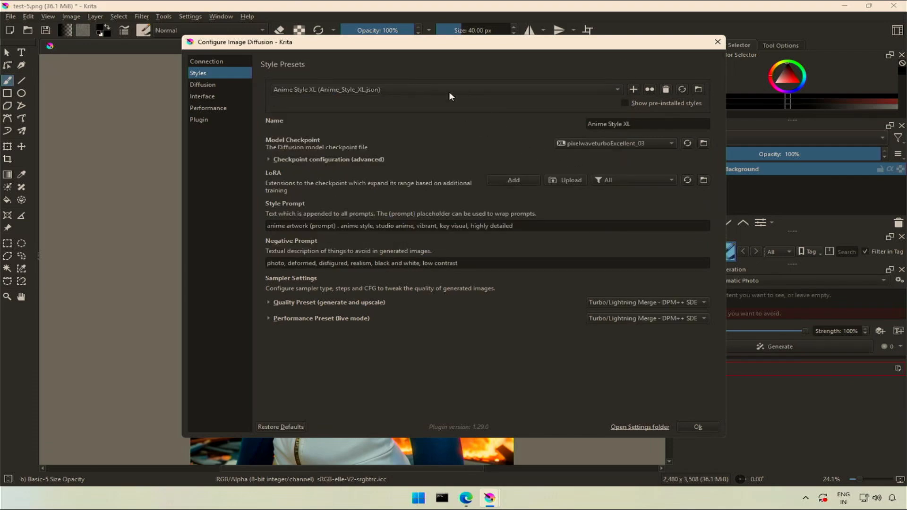
pyautogui.click(442, 90)
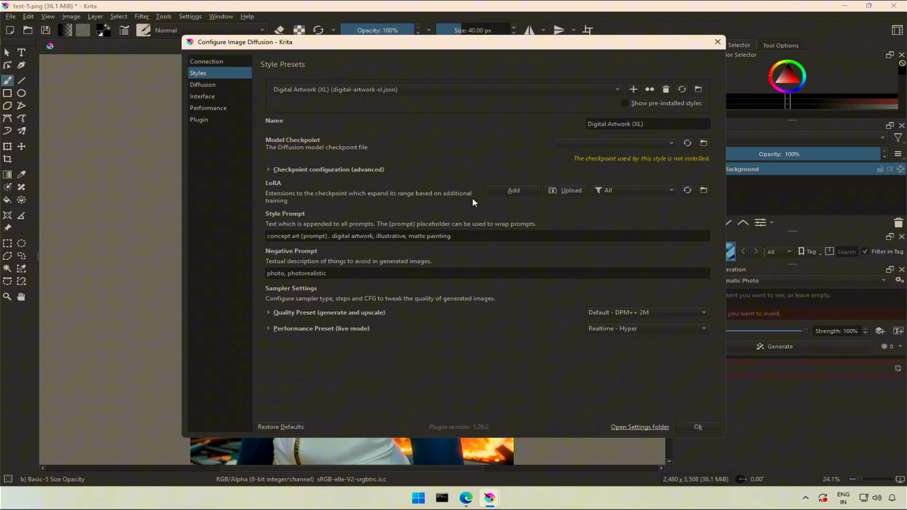
pyautogui.moveTo(351, 102)
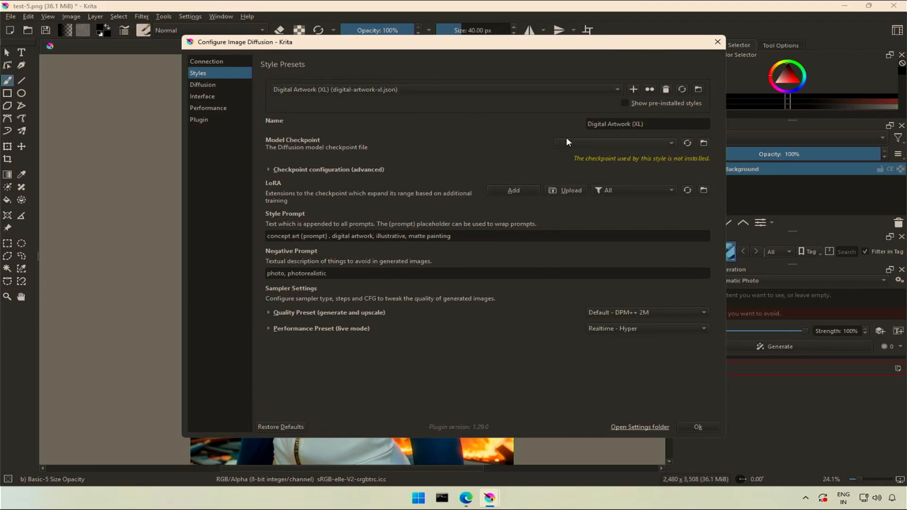
pyautogui.click(615, 143)
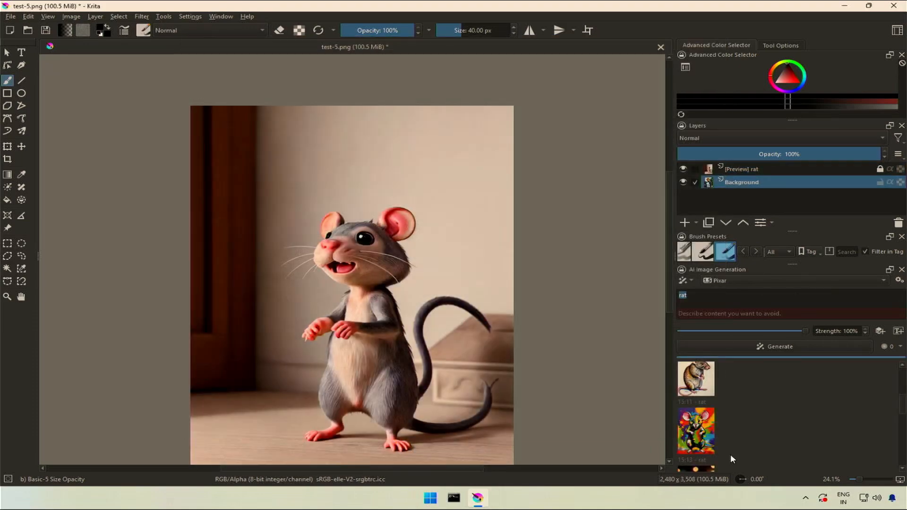
pyautogui.moveTo(757, 439)
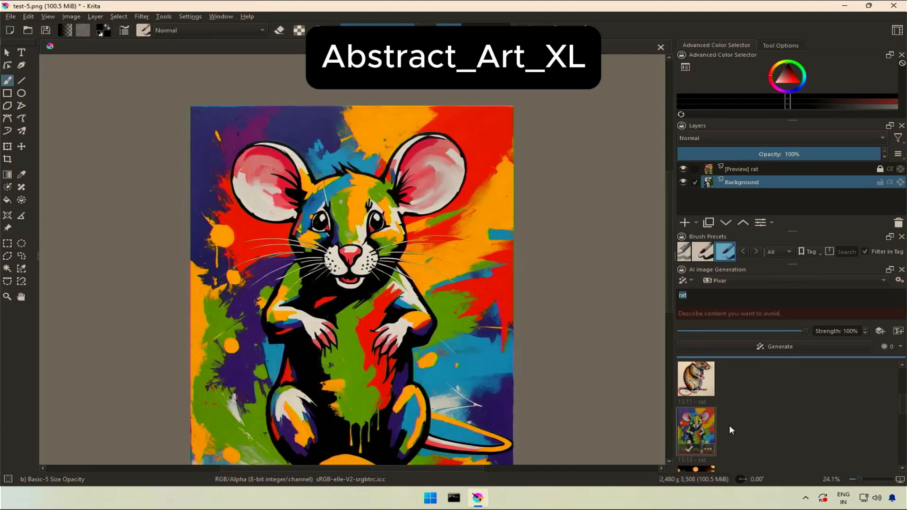
pyautogui.moveTo(693, 436)
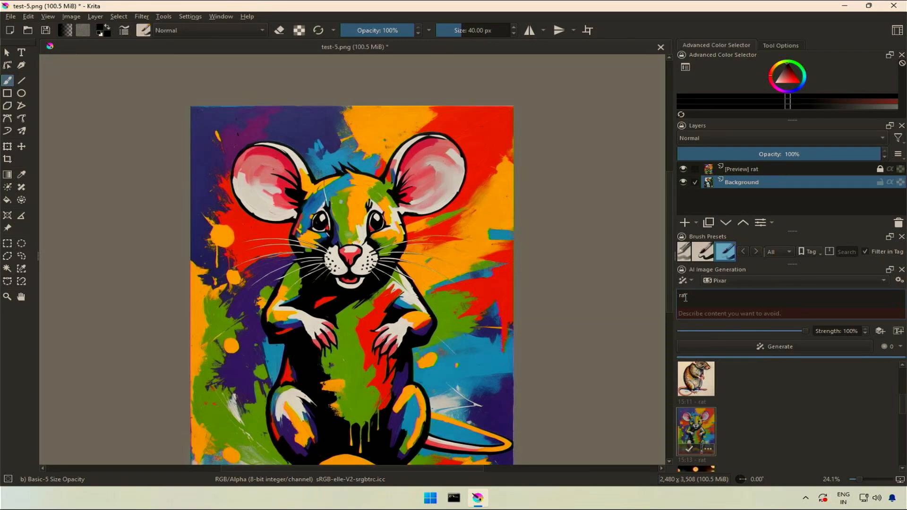
pyautogui.moveTo(816, 330)
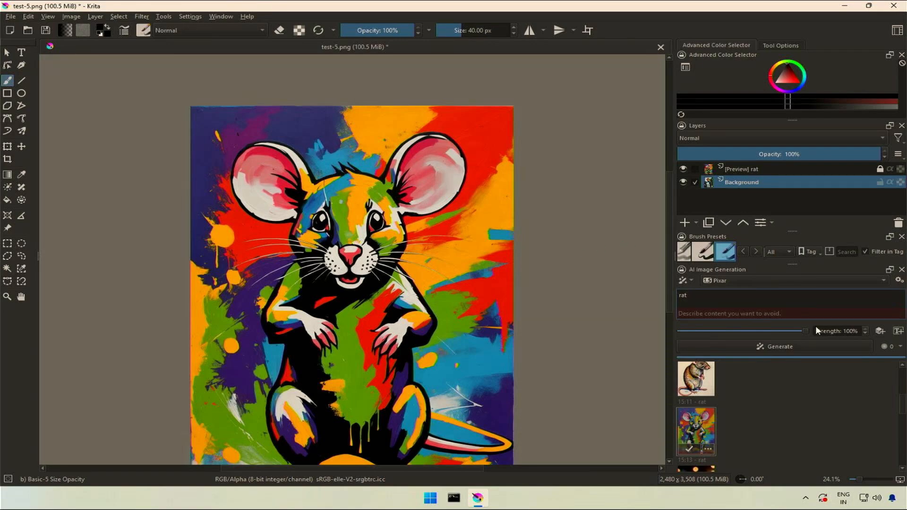
# - Reopen the Abstract Art XL style settings and highlight key words in its style and negative prompts
pyautogui.click(898, 281)
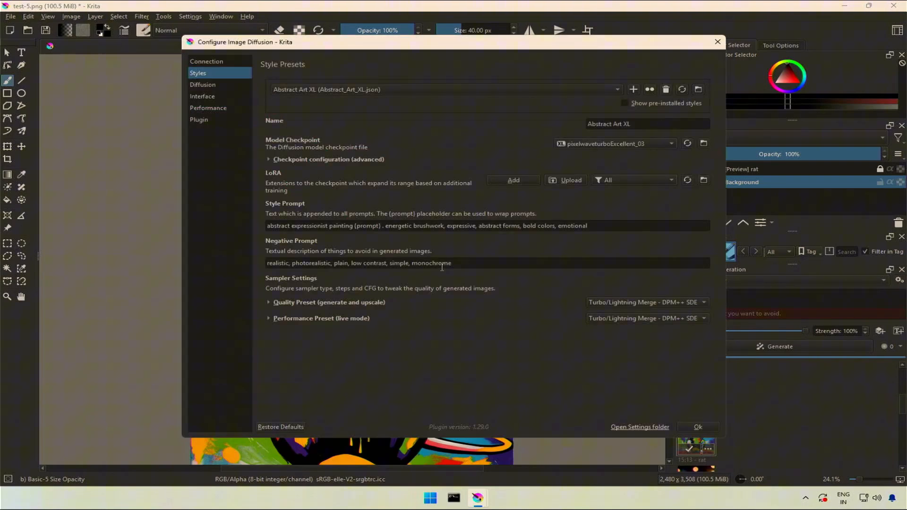
pyautogui.moveTo(298, 175)
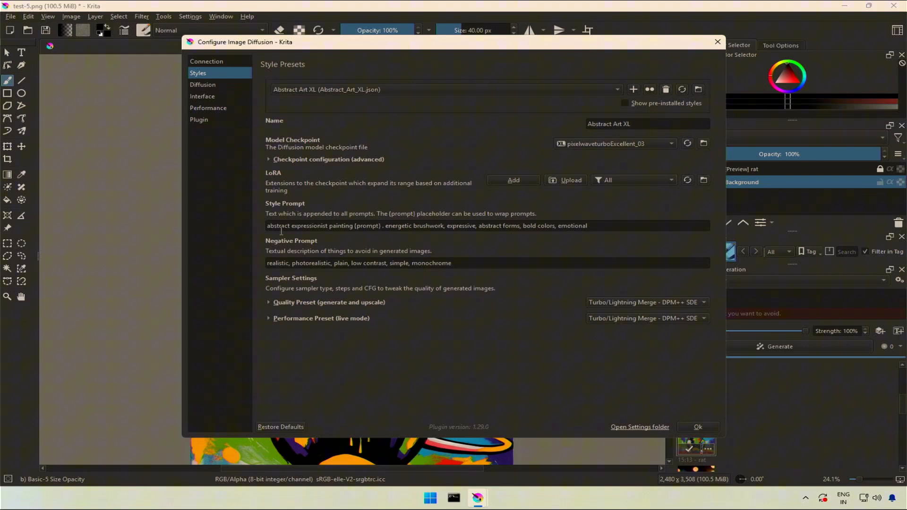
pyautogui.doubleClick(277, 226)
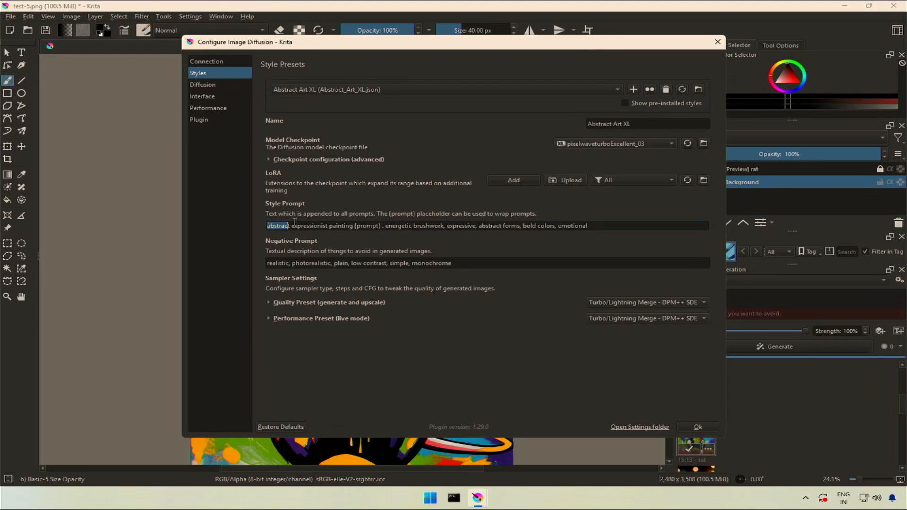
pyautogui.moveTo(289, 226); pyautogui.dragTo(353, 226)
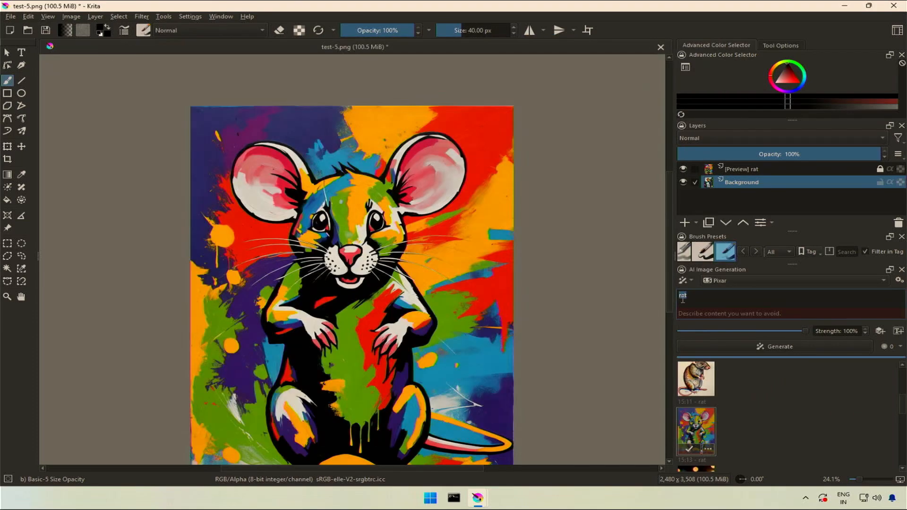
pyautogui.moveTo(476, 496)
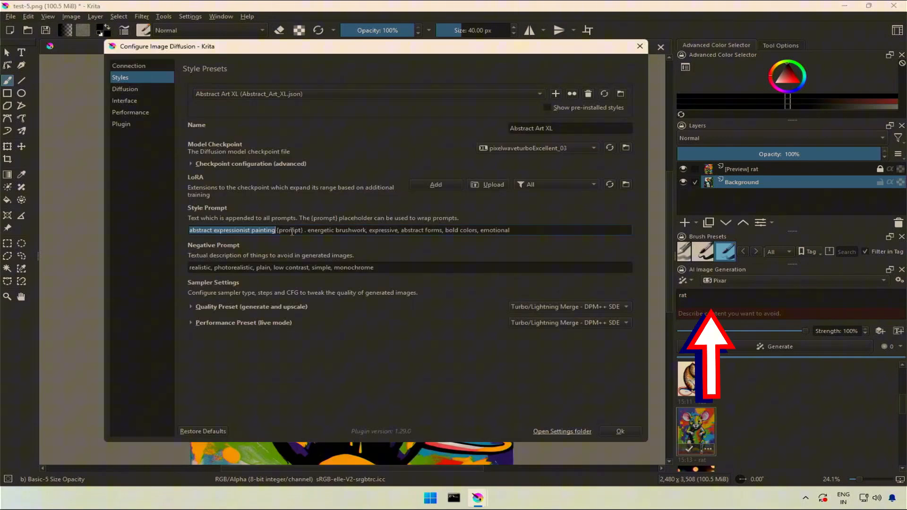
pyautogui.doubleClick(289, 231)
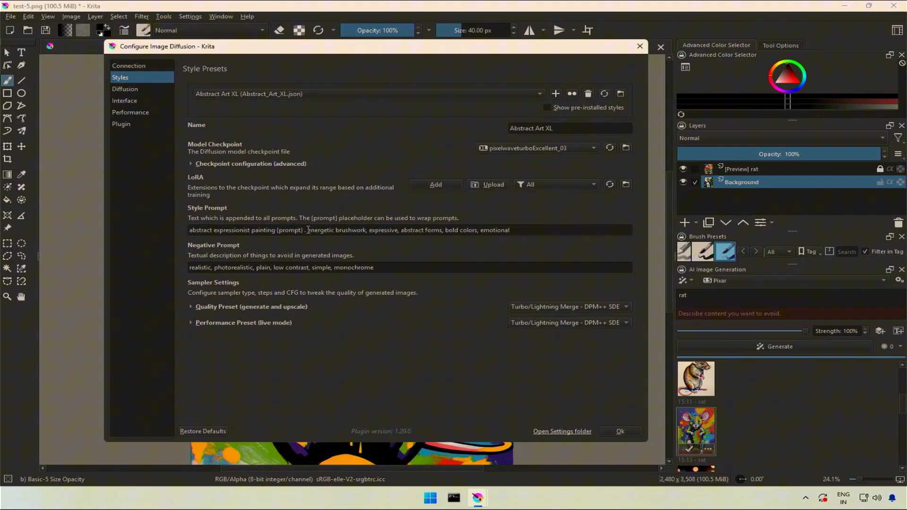
pyautogui.moveTo(373, 230); pyautogui.dragTo(511, 230)
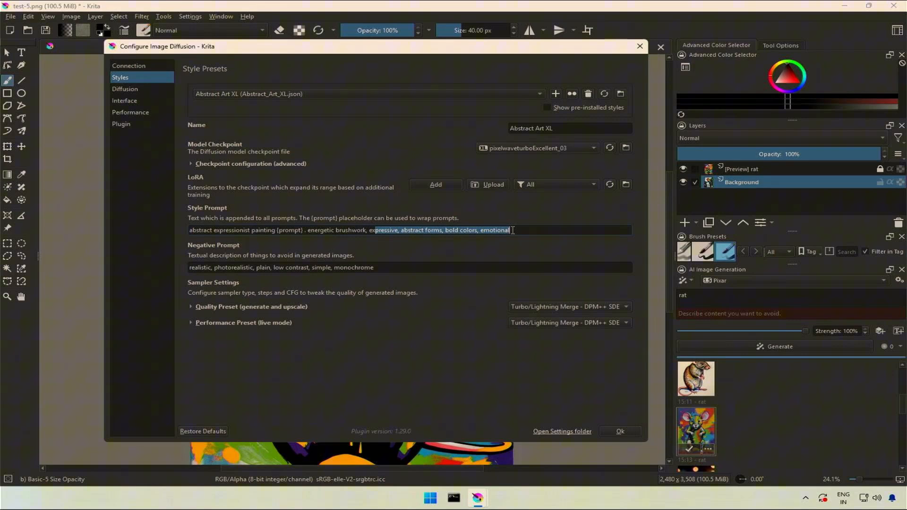
pyautogui.click(377, 250)
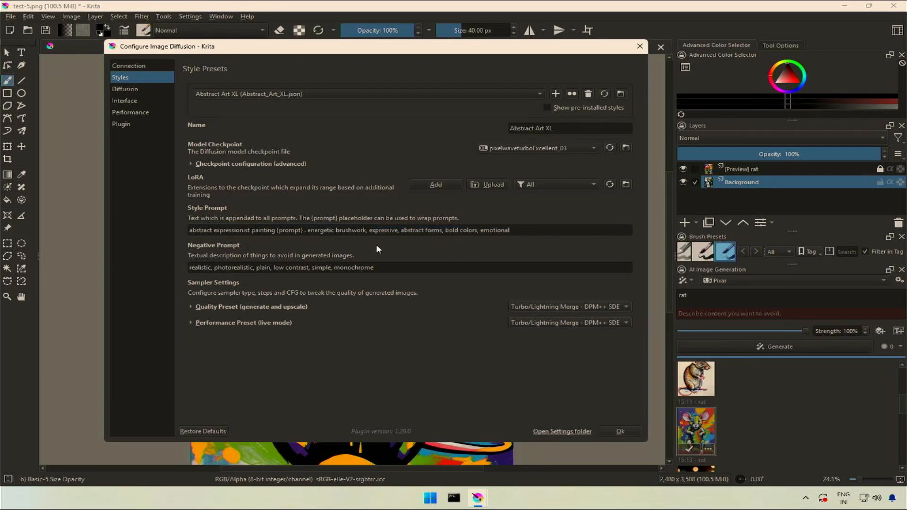
pyautogui.moveTo(264, 287)
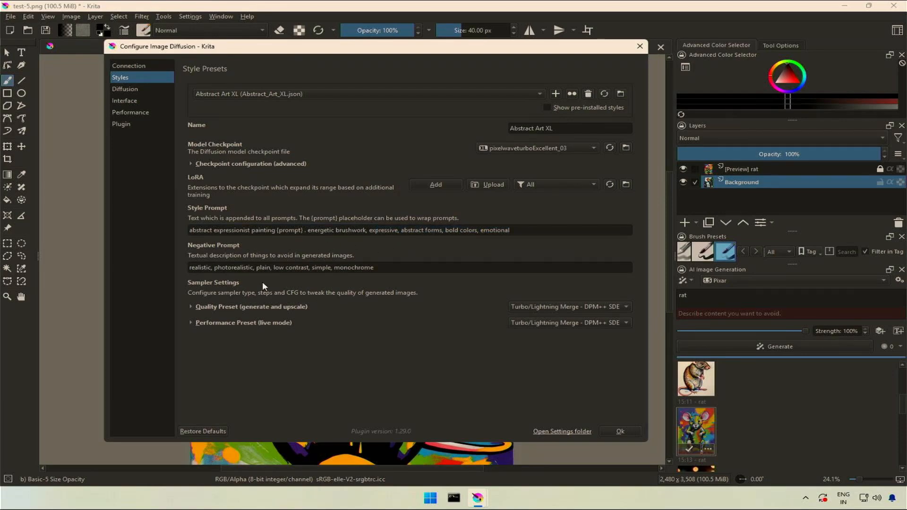
pyautogui.doubleClick(355, 268)
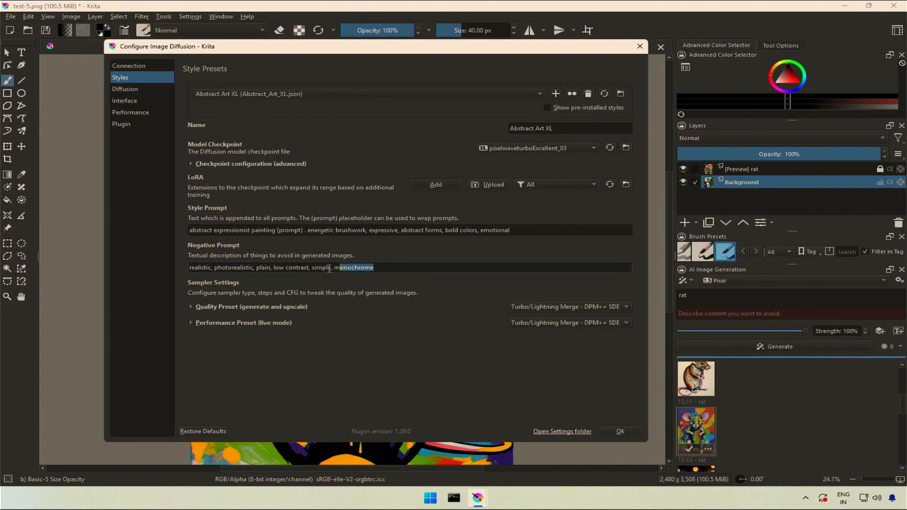
pyautogui.tripleClick(280, 267)
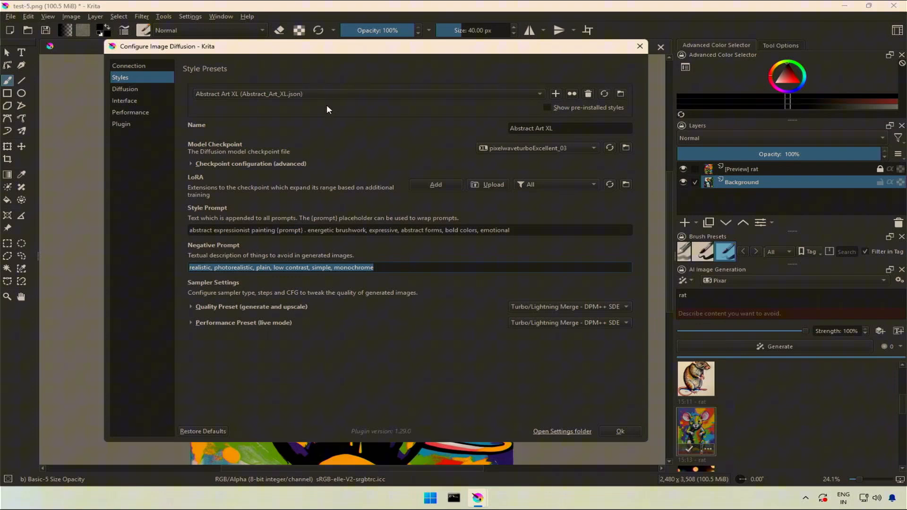
pyautogui.moveTo(193, 307)
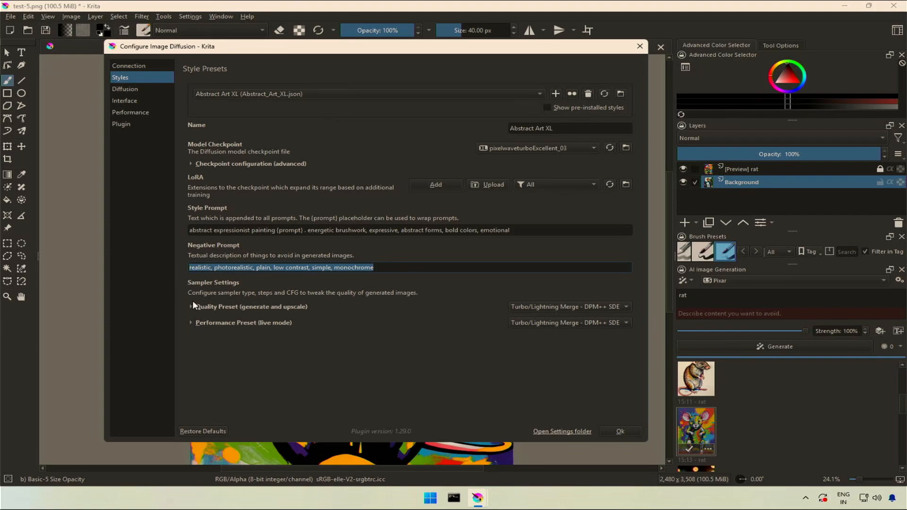
# - Expand Quality Preset to reveal the dpmpp_sde_gpu / karras sampler, 6 steps, guidance 2.0
pyautogui.click(191, 307)
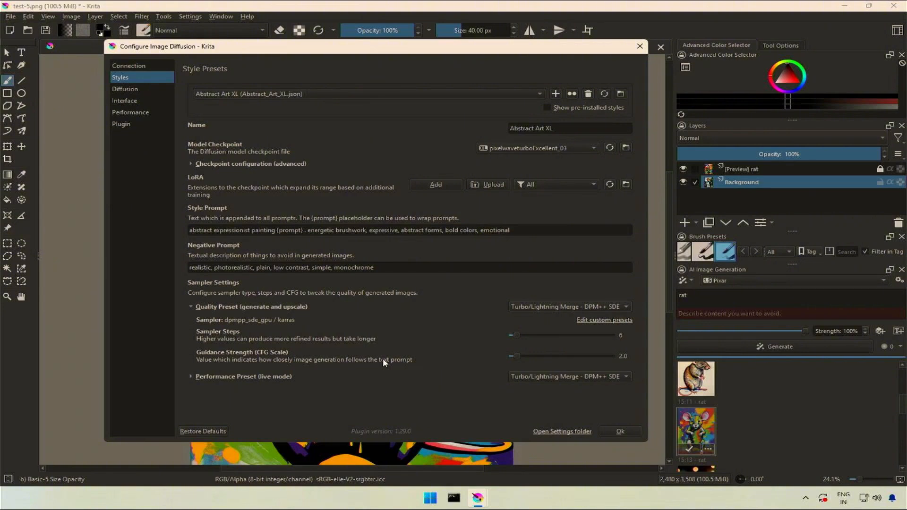
pyautogui.moveTo(427, 124)
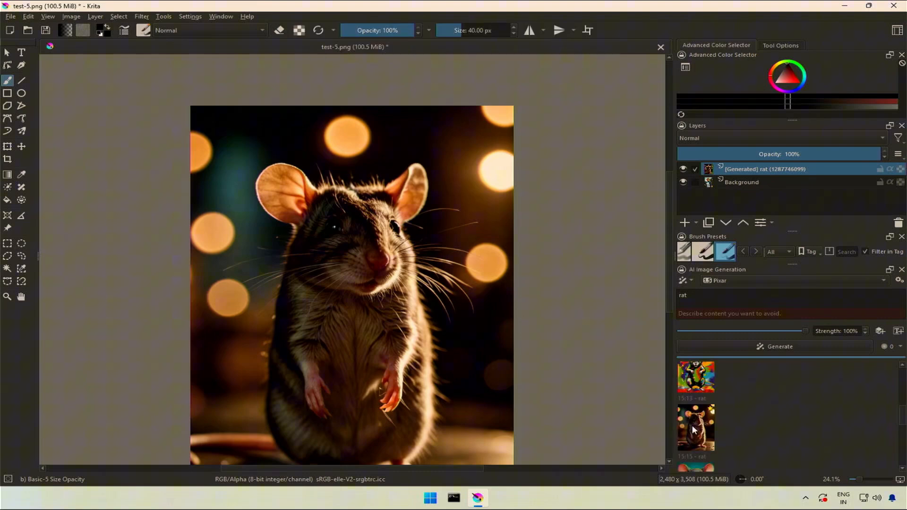
# - Generate rat images in further XL styles, ending with a watercolour rat filling the canvas
pyautogui.scroll(-3)
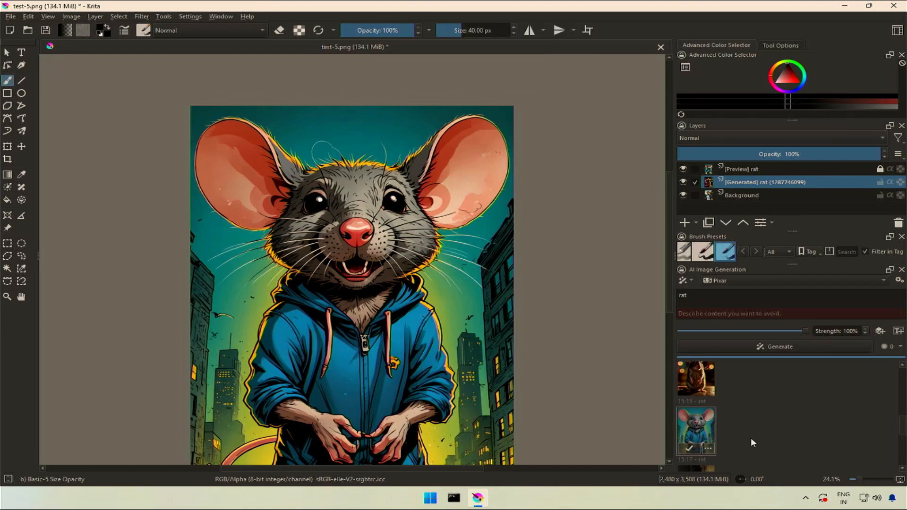
pyautogui.moveTo(700, 433)
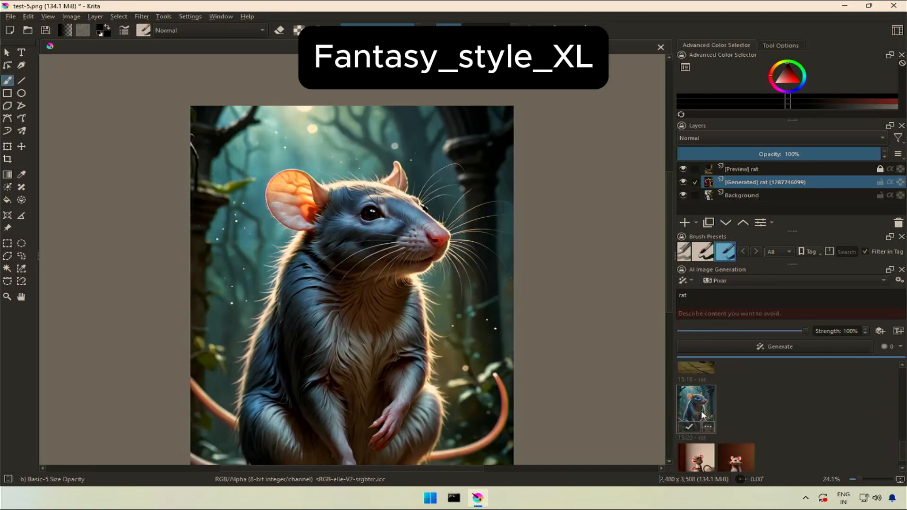
pyautogui.moveTo(742, 415)
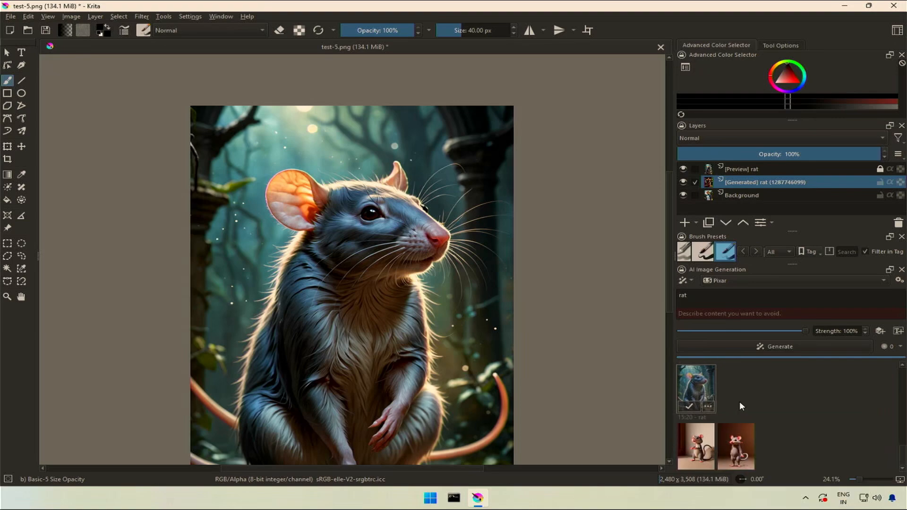
pyautogui.click(696, 445)
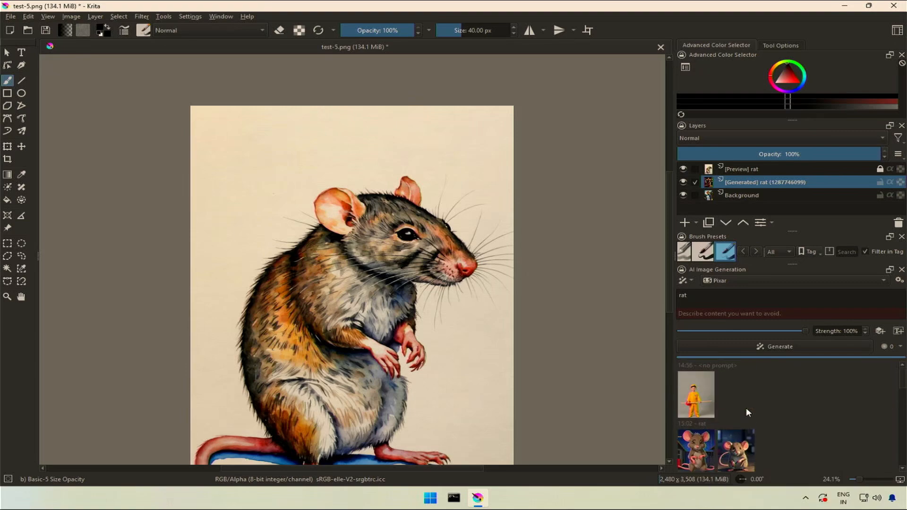
pyautogui.scroll(-3)
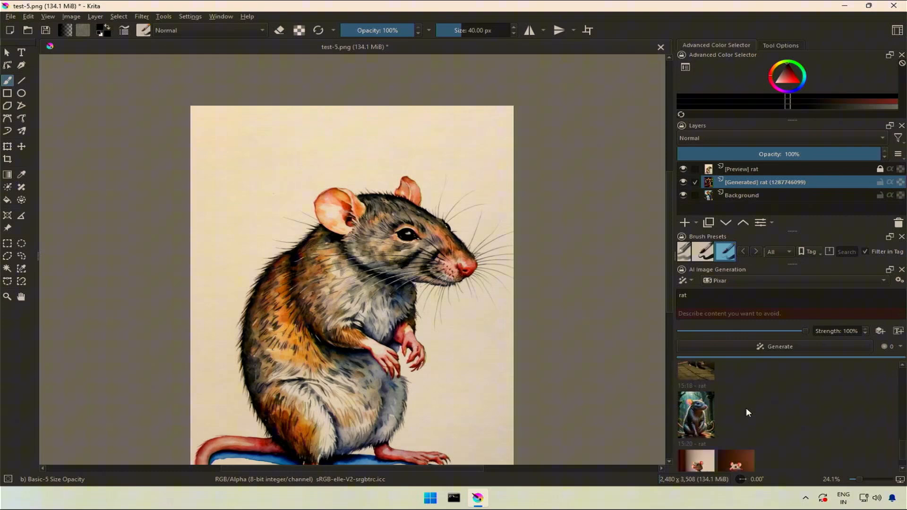